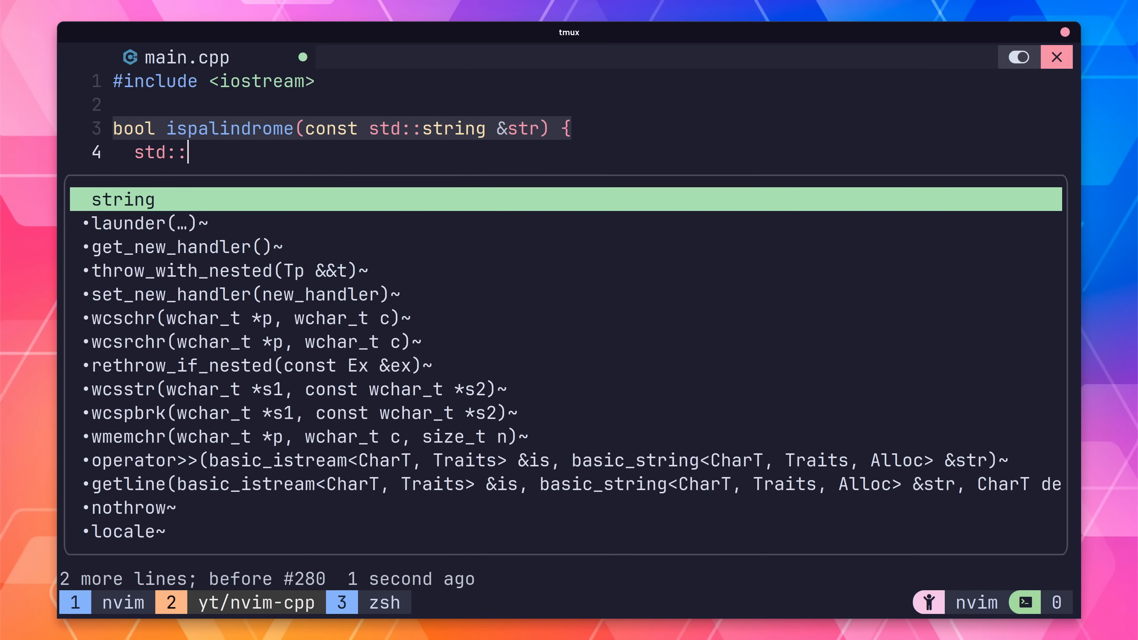
- Install neovim with sudo pacman -S neovim and clear the terminal
key("Enter")
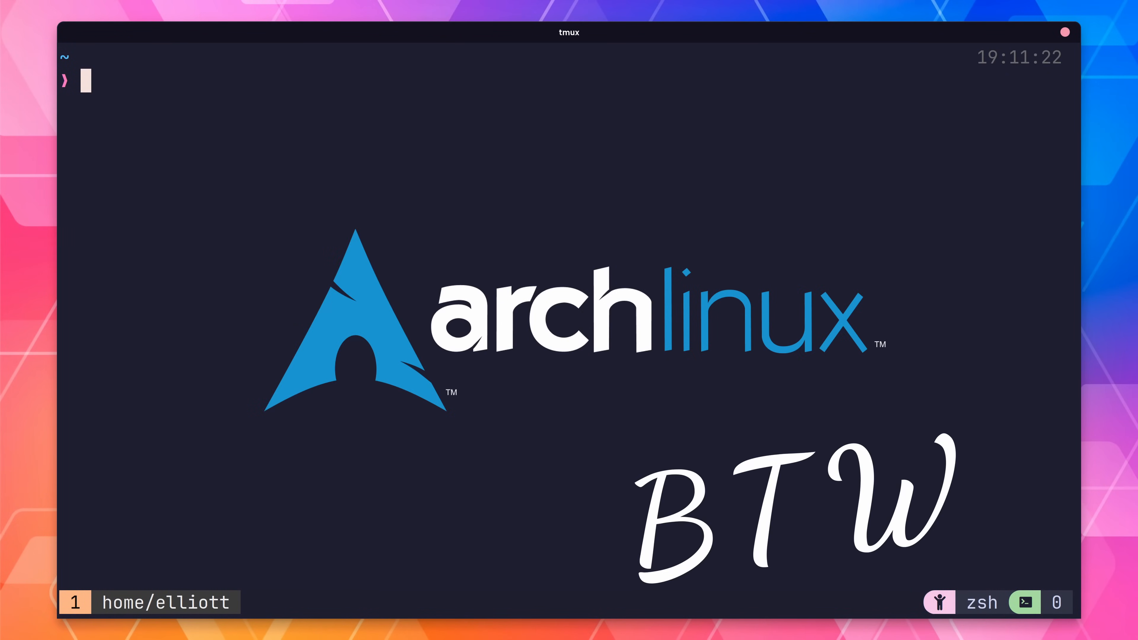
type("sudo pacman -S neovim")
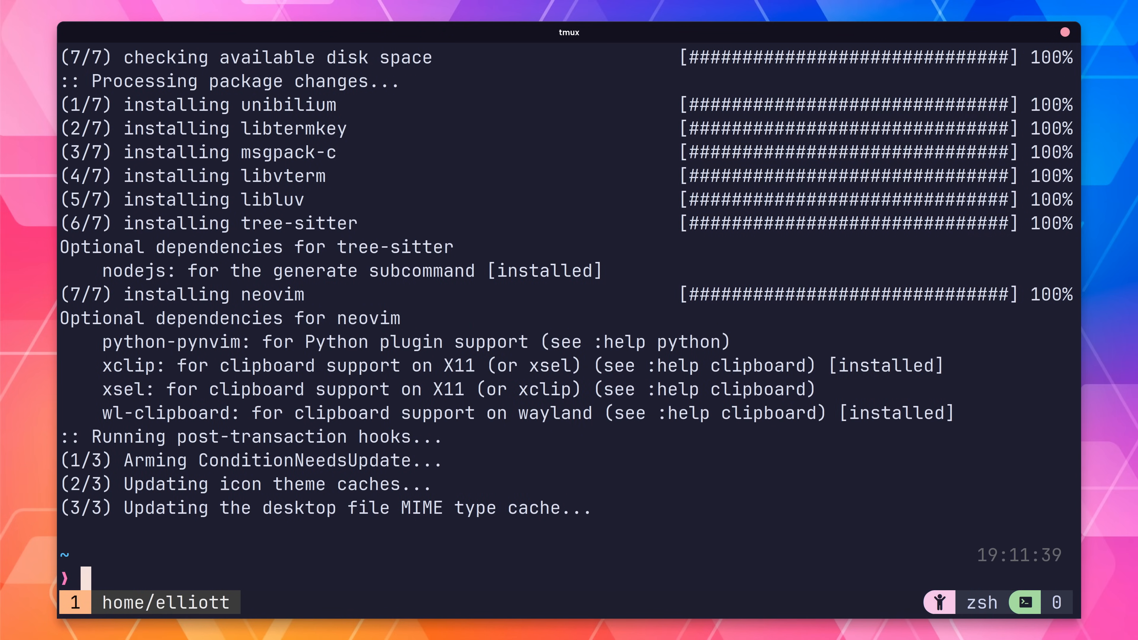
type("clear")
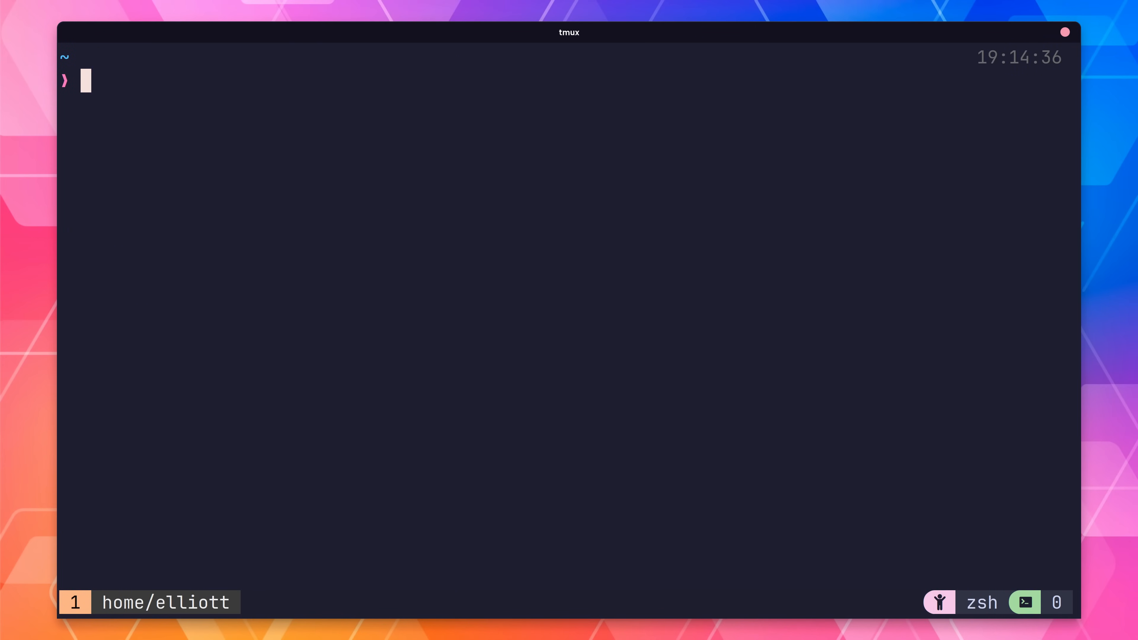
- Run sudo pacman -S git and confirm the reinstall with Y
type("sudo pacman -S git")
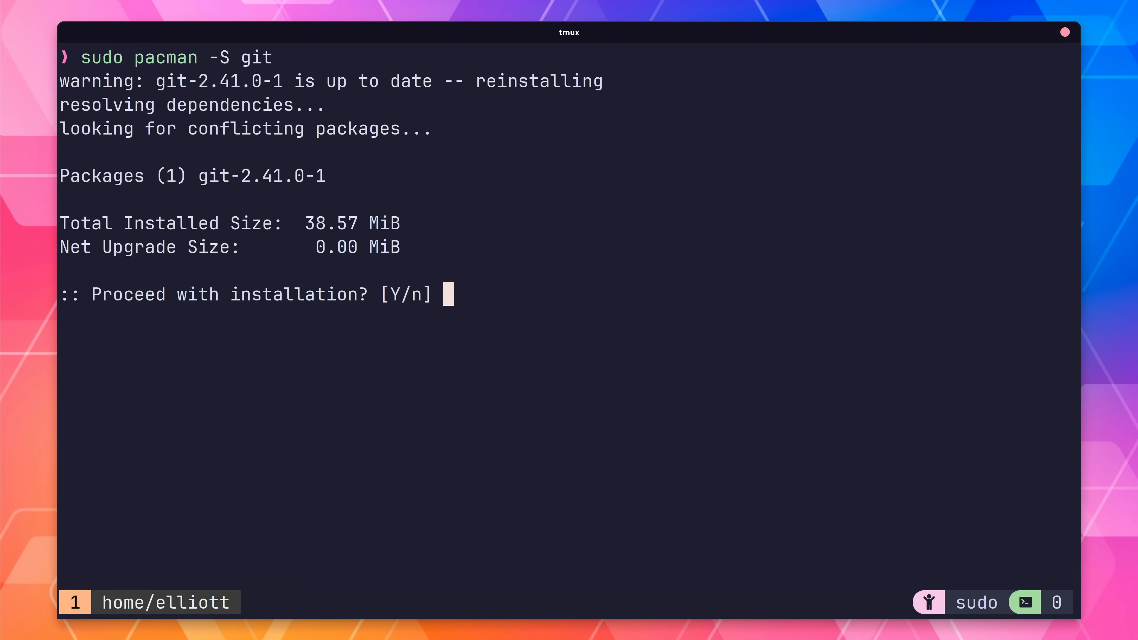
type("Y")
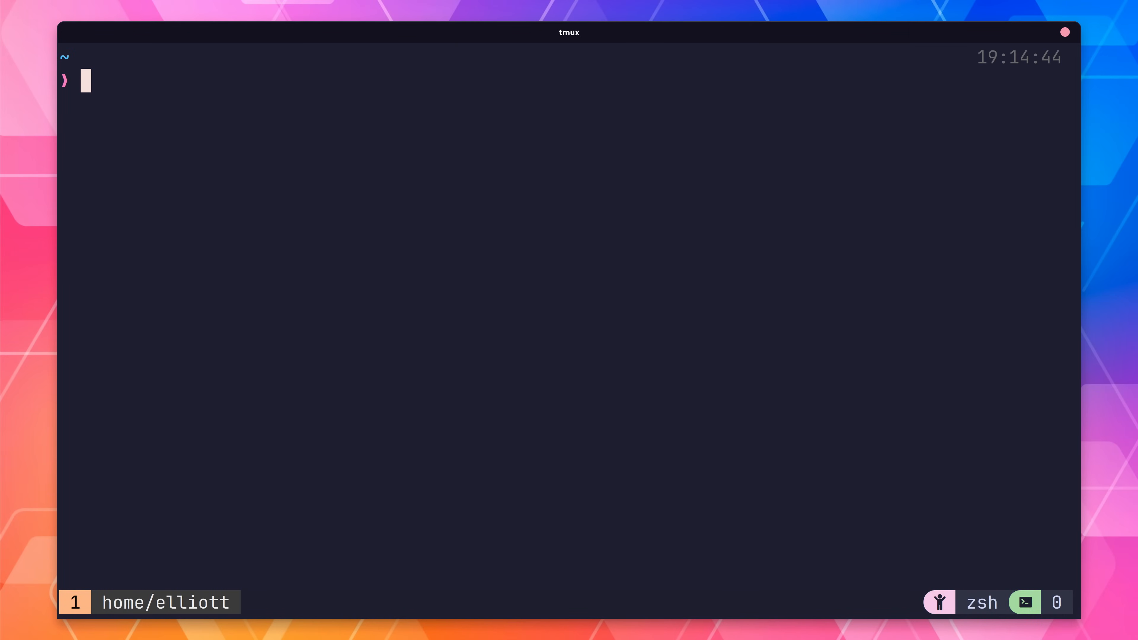
- Back up ~/.config/nvim, clone NvChad into it with --depth 1 and decline the example config with N
type("mv ~/.config/nvim ~/.config/nvim.backup")
type("rm -rf ~/.local/share/nvim")
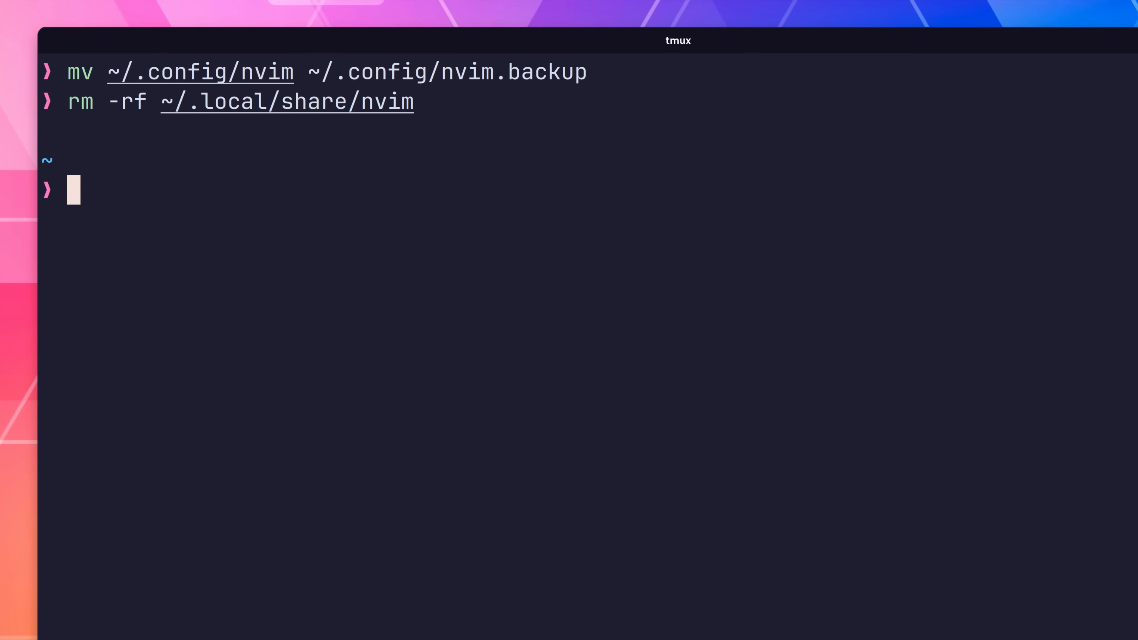
type("git clone https://github.com/NvChad/NvChad ~/.config/nvim --depth 1")
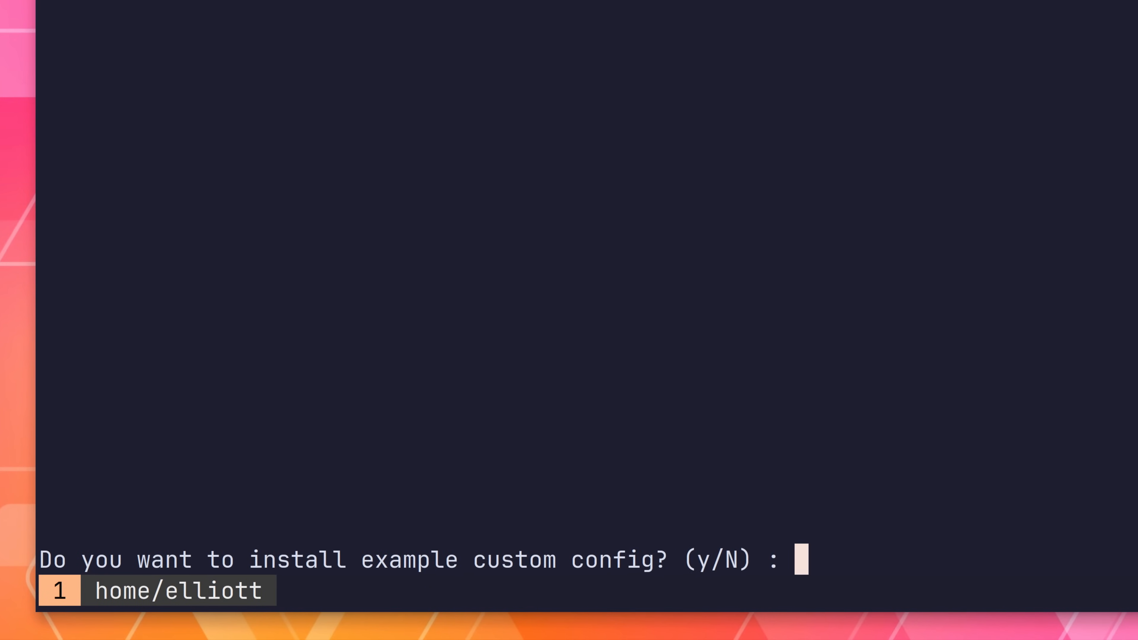
type("N")
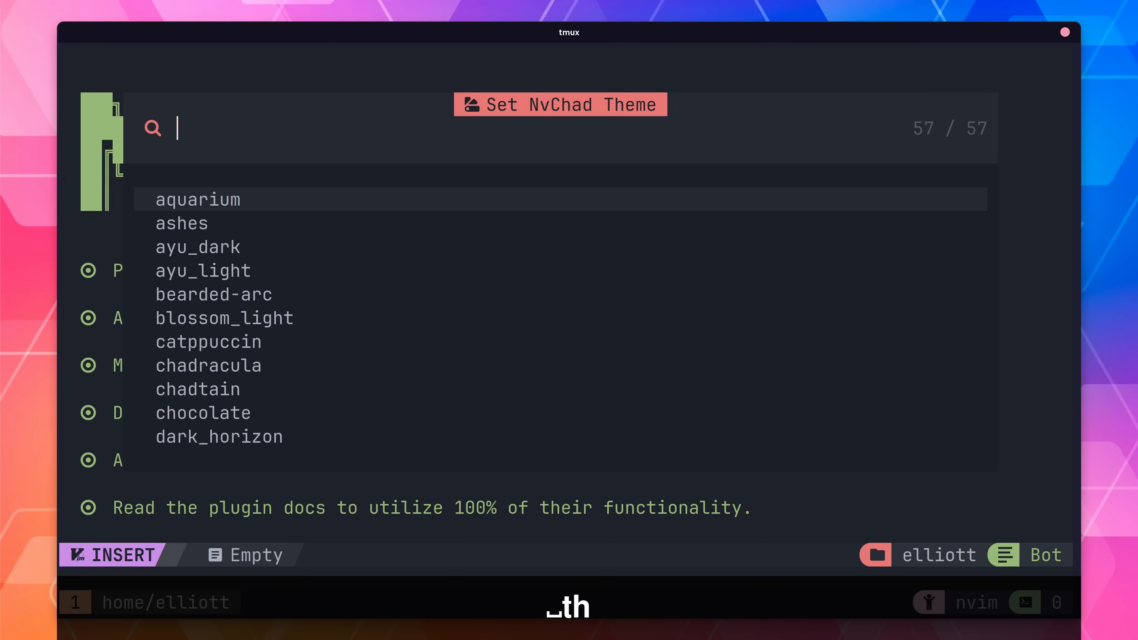
- Filter the theme picker with 'catp' and select the catppuccin theme
type("catp")
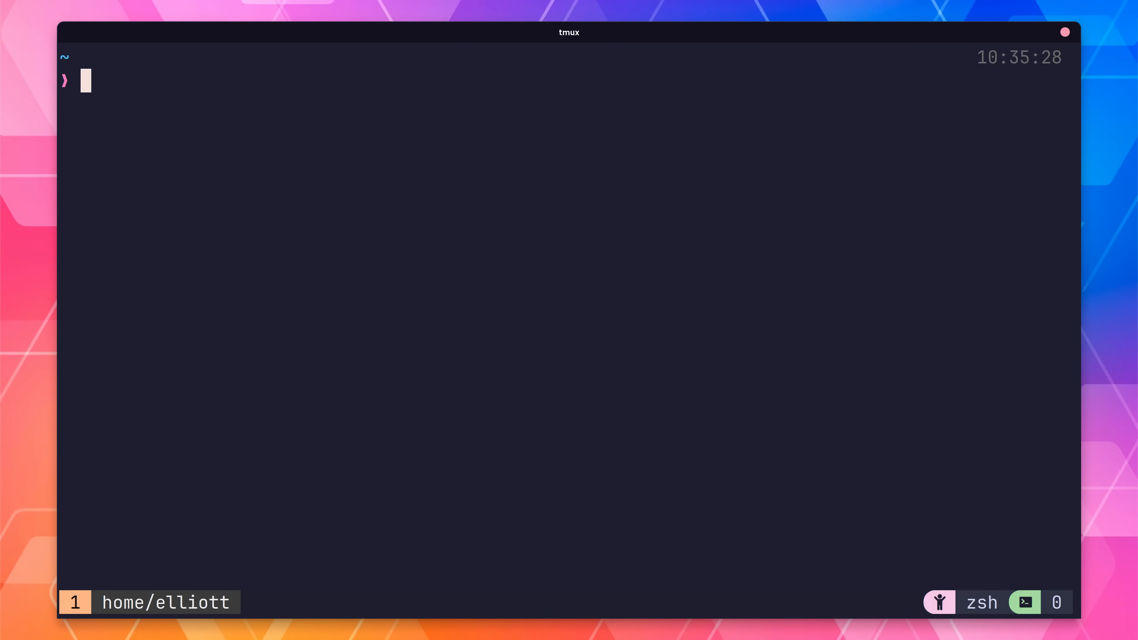
- Install clang via pacman, cd into ~/.config/nvim and launch nvim there
type("sudo pacman -S clang")
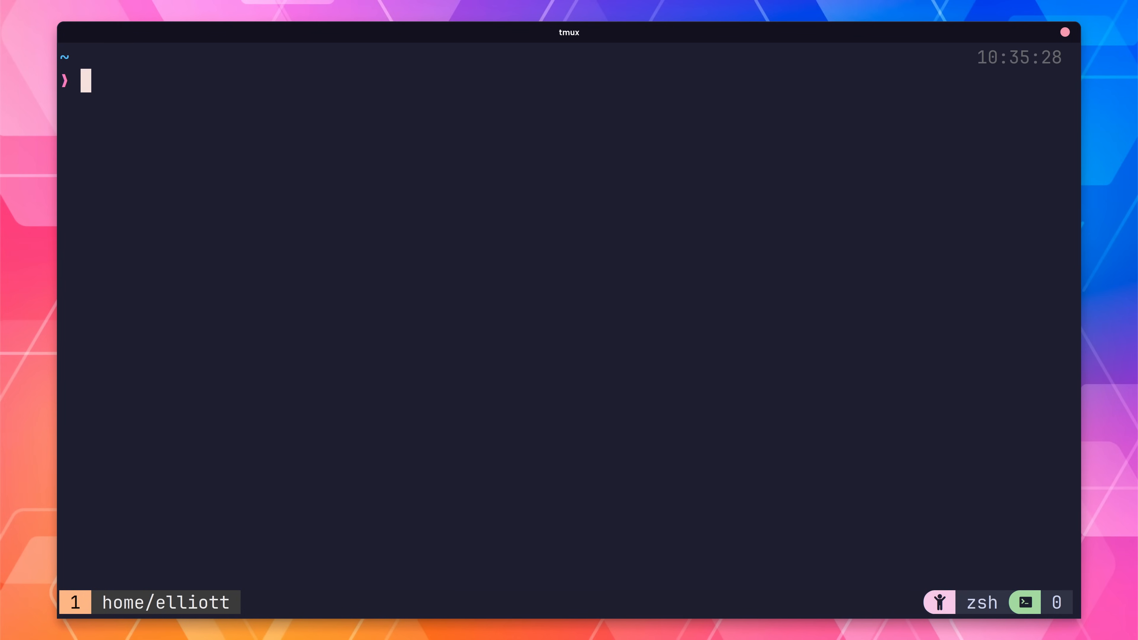
type("cd")
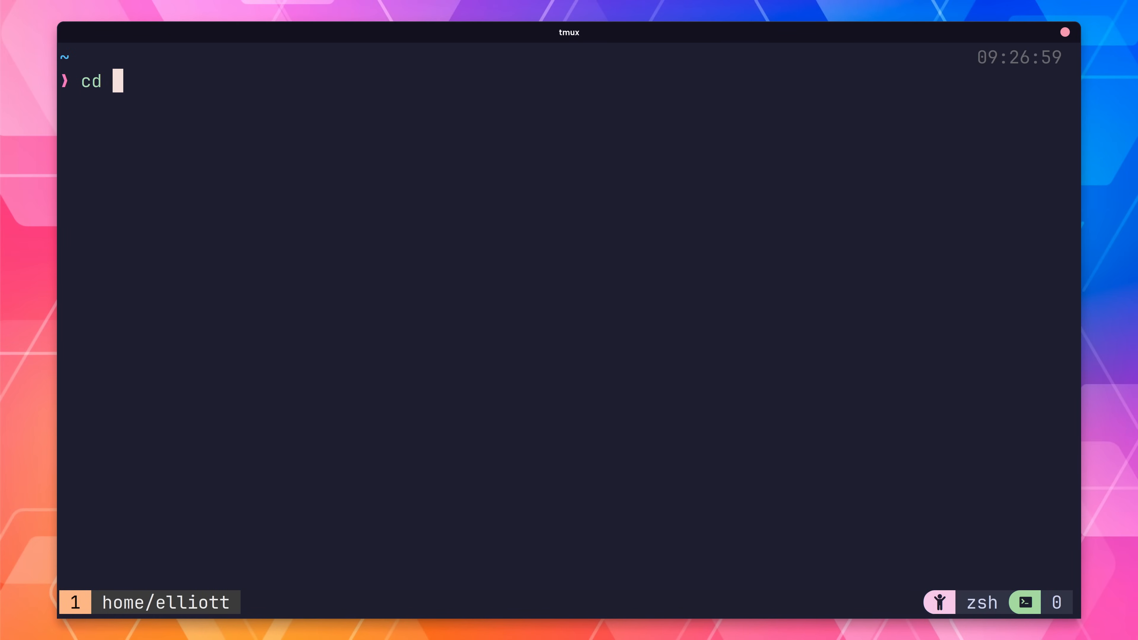
type("~/.config/nvim")
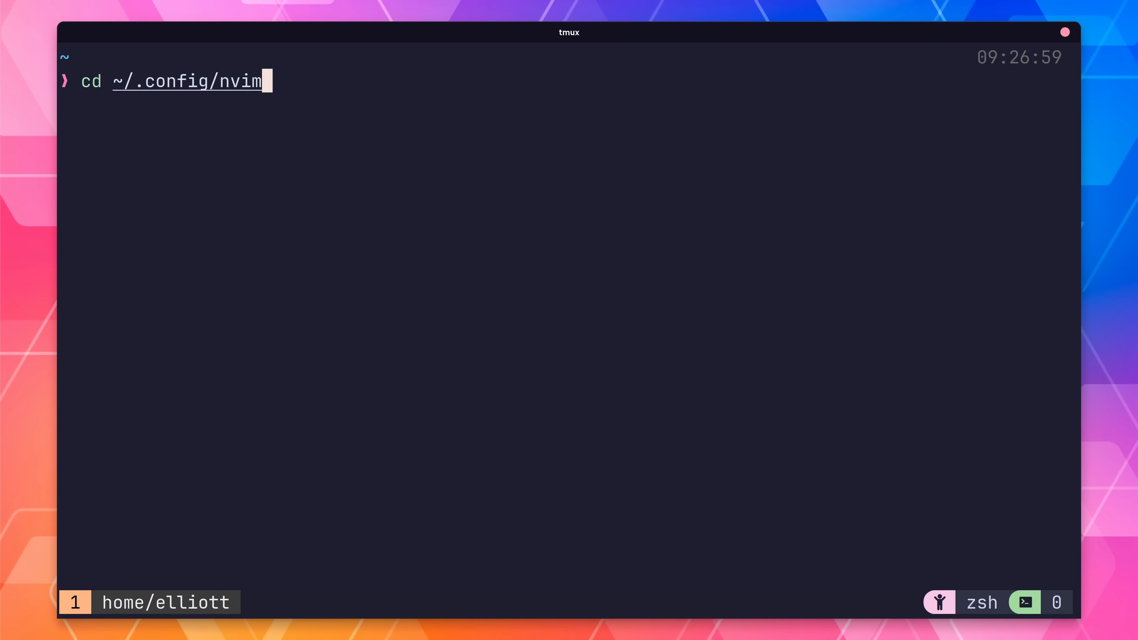
type("nvim")
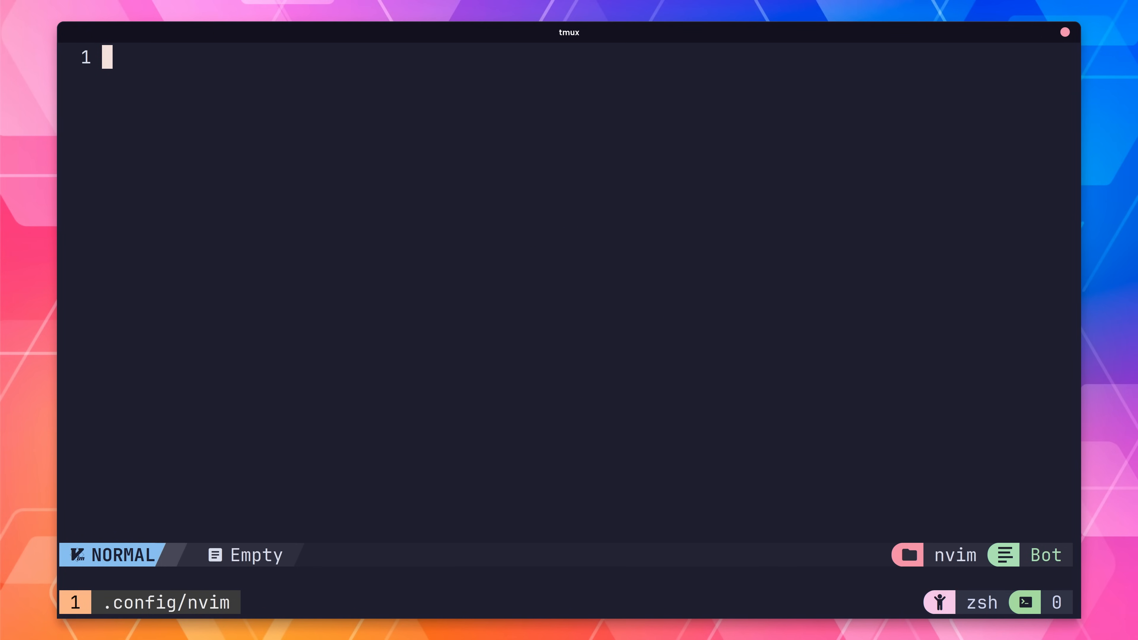
- In the file tree's custom folder, edit chadrc.lua to add M.plugins = "custom.plugins"
key("ctrl+n")
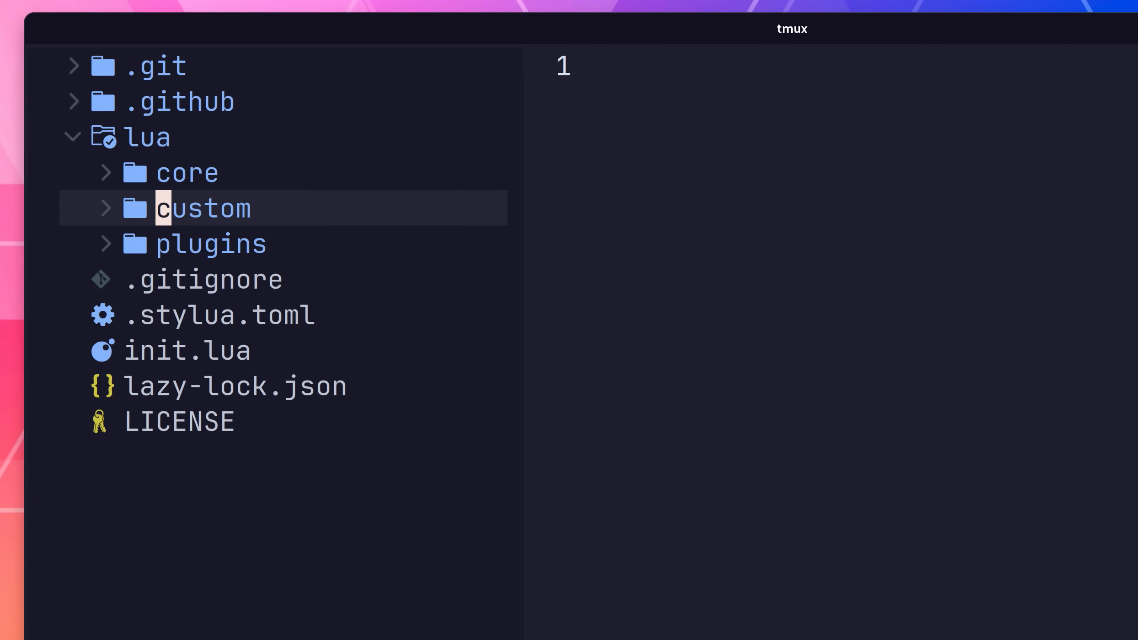
left_click(207, 208)
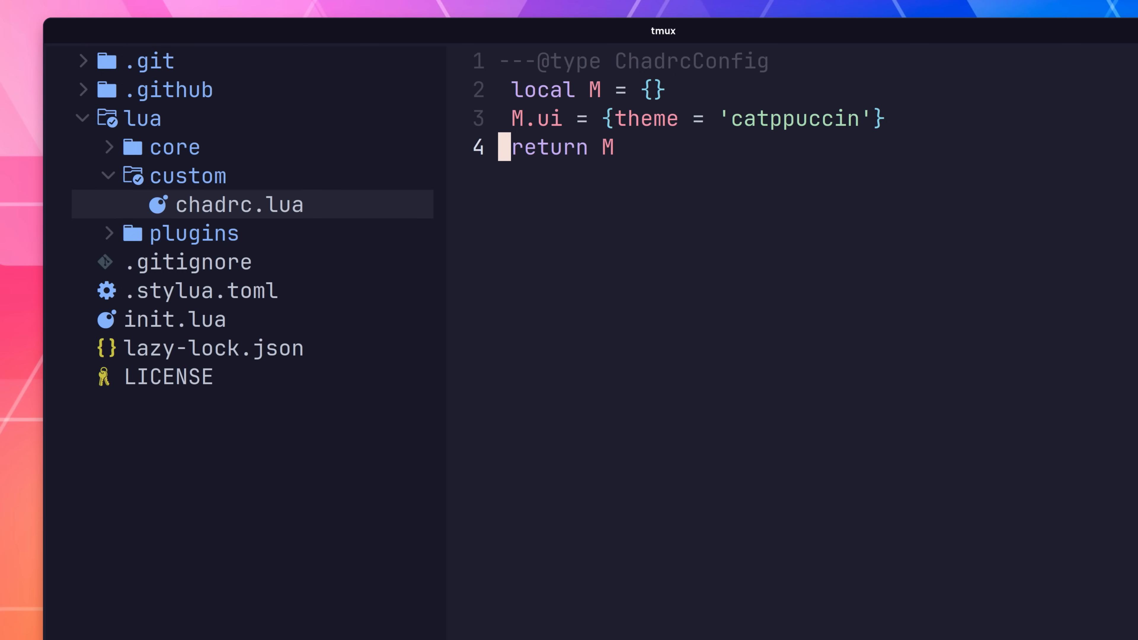
type("M.plugins = \"custom.plugins\"")
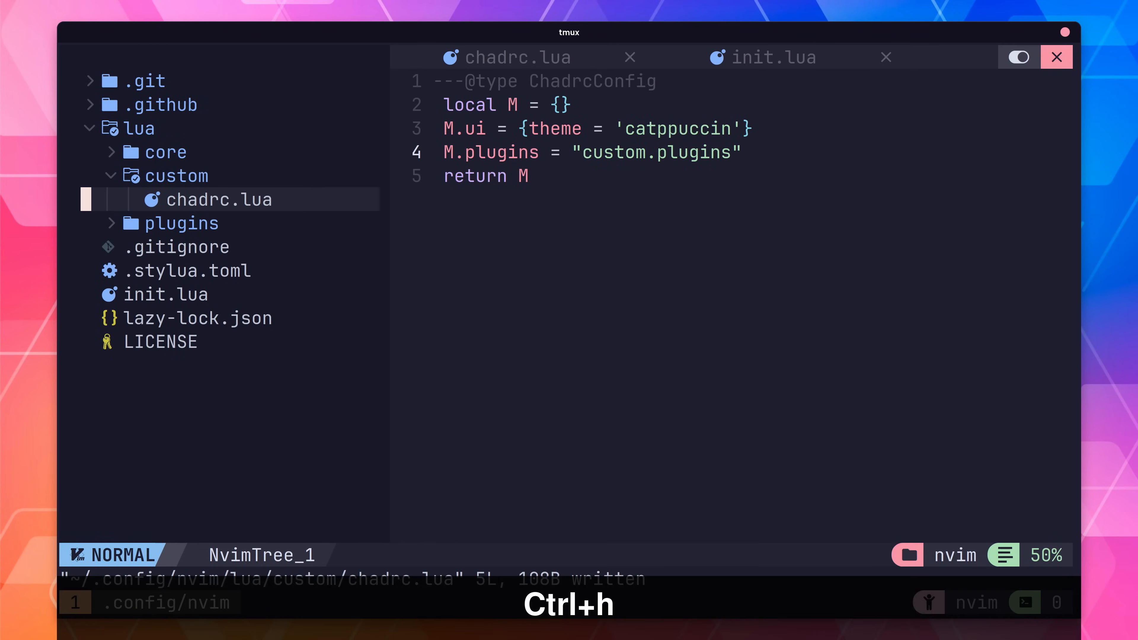
- Create custom/plugins.lua with a local plugins table whose mason.nvim ensure_installed lists "clangd"
key("a")
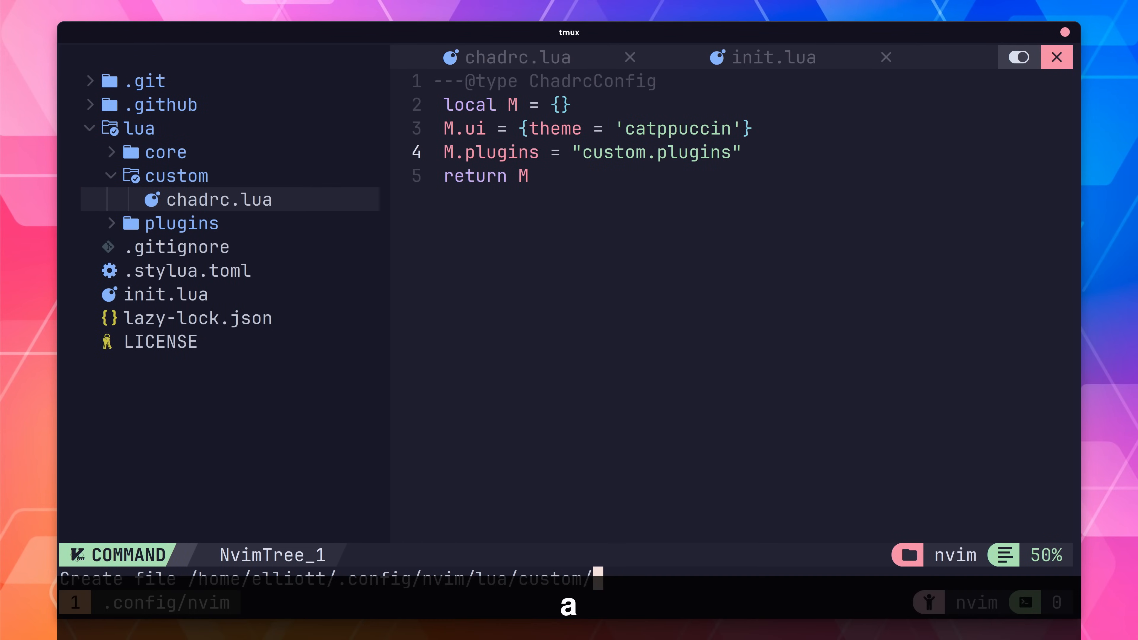
type("plugins.lua")
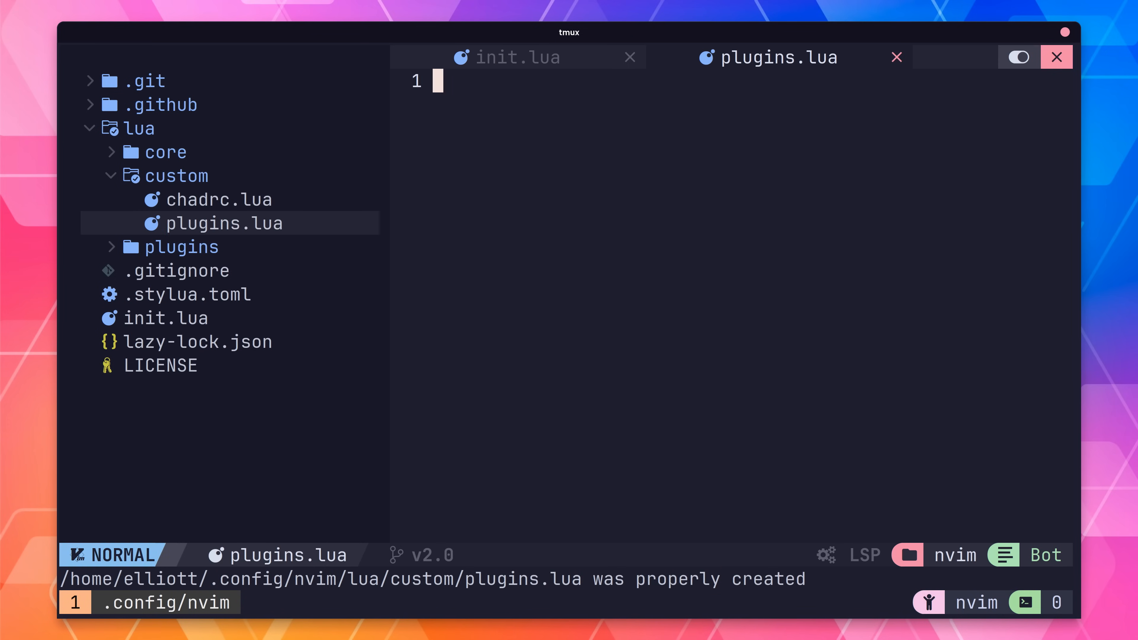
type("local plugins = {}")
type("opts = {")
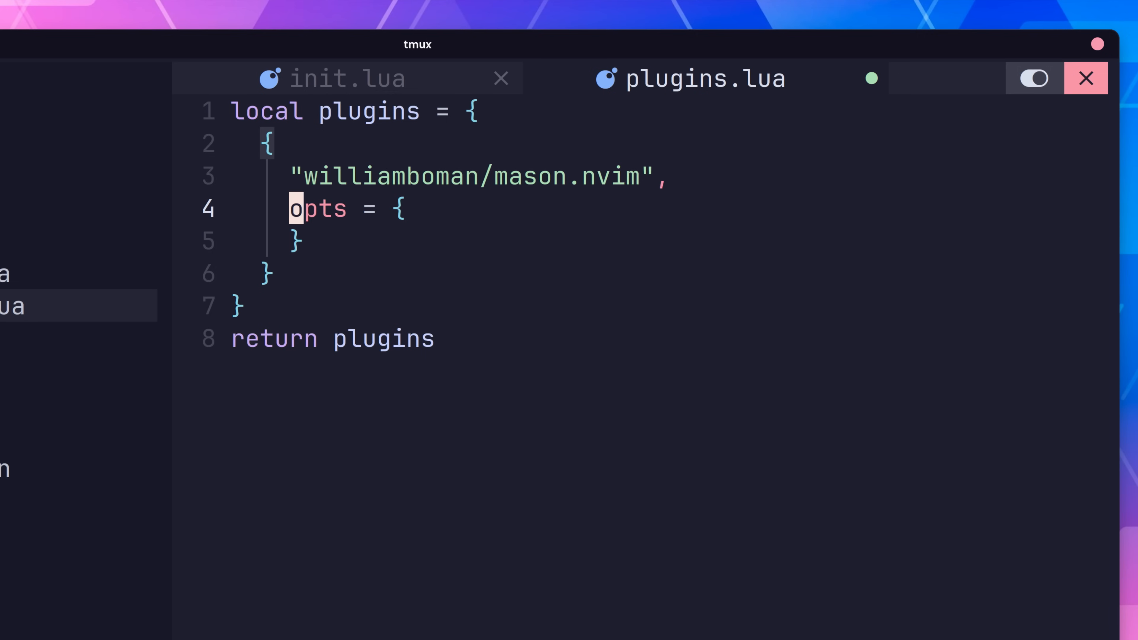
type("ensure_installed = {")
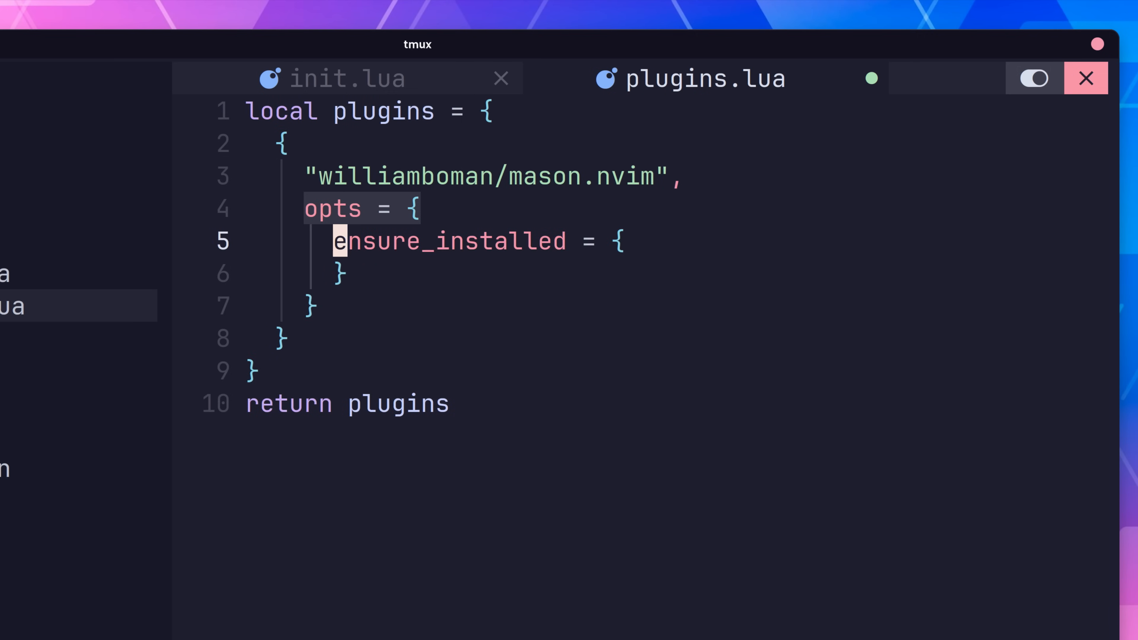
type("\"clangd\"")
type(":Mason")
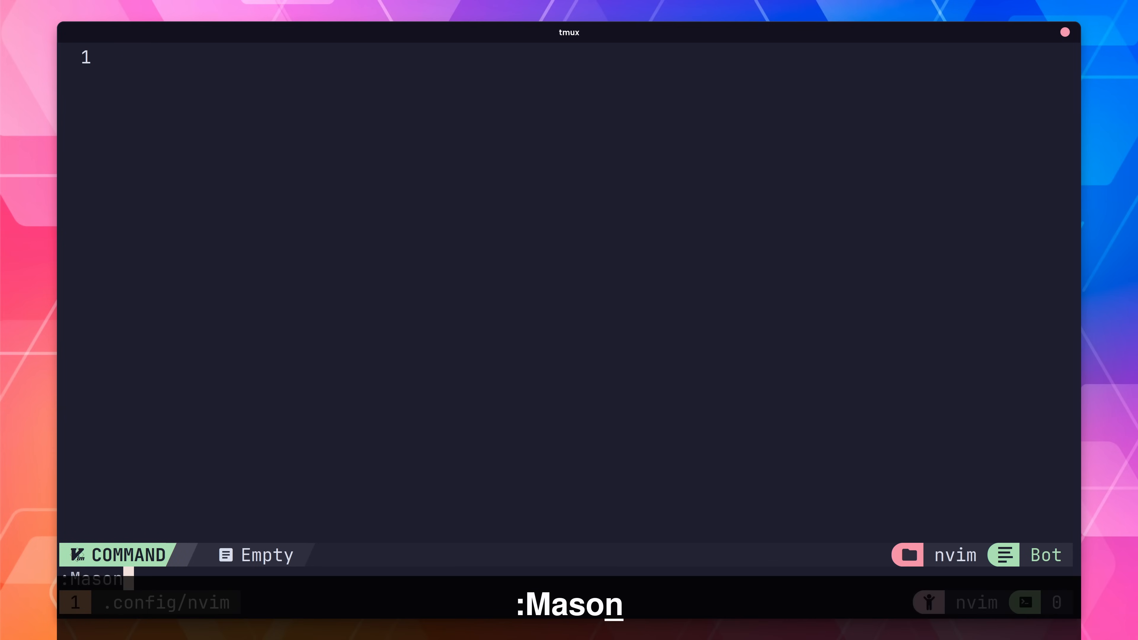
- Run :MasonInstallAll so clangd installs, then return to the file tree
type("InstallAll")
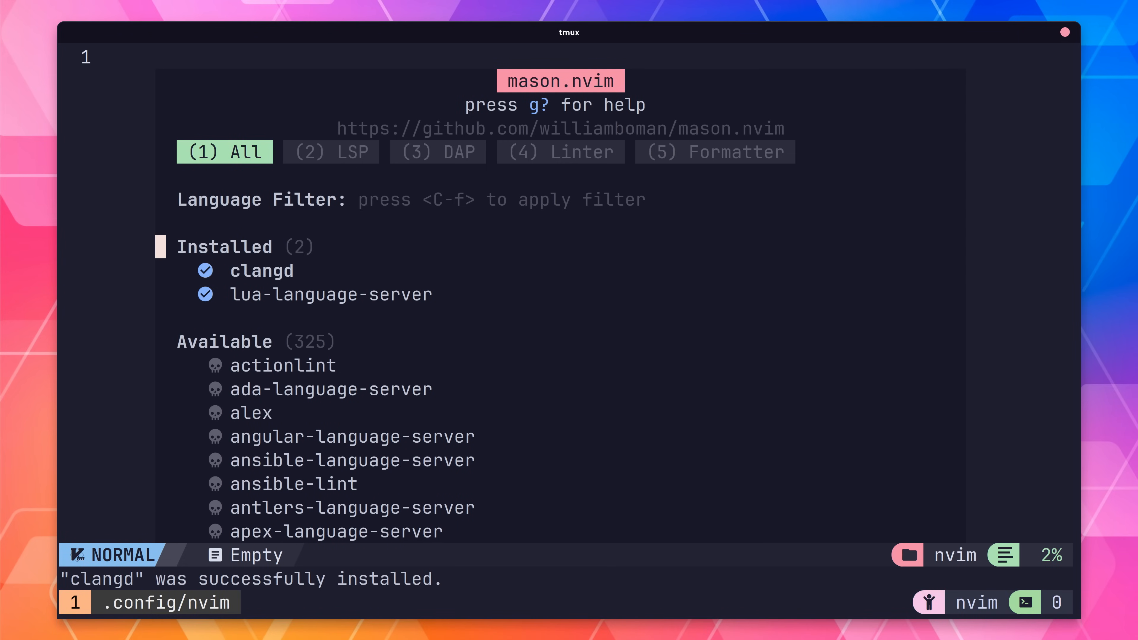
key("Ctrl+n")
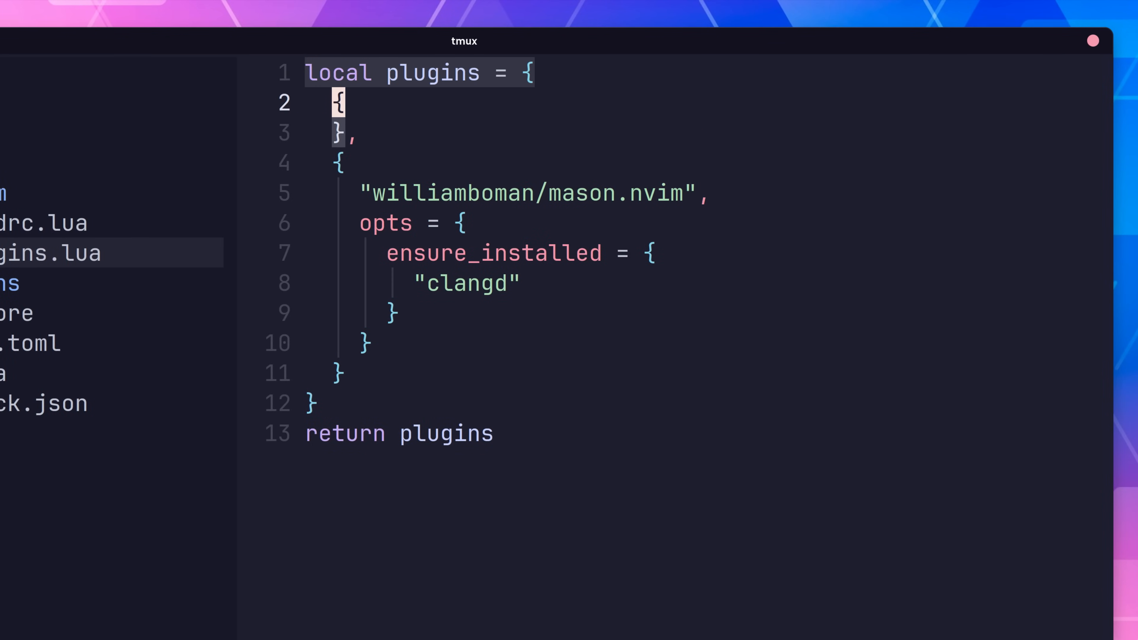
- Add a "neovim/nvim-lspconfig" spec requiring "plugins.configs.lspconfig", save, and start a new file in the tree
type("\"neovim/nvim-lspconfig\",")
type("config = function(")
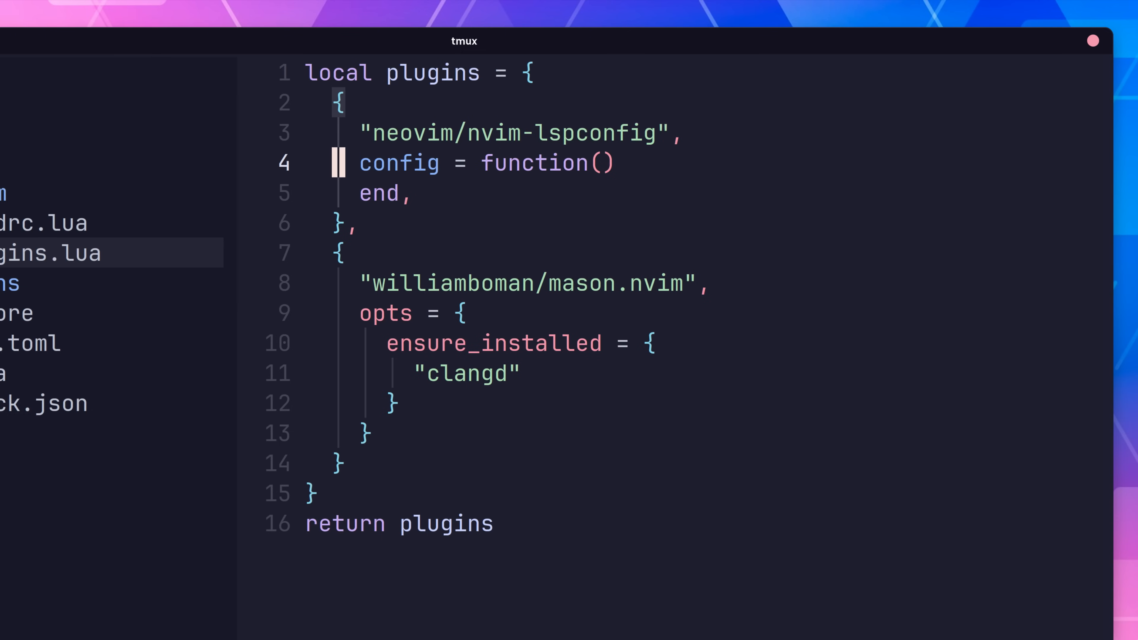
type("require \"plugins.configs.lspconfig\"")
type("require \"custom.configs.lspconfig\"")
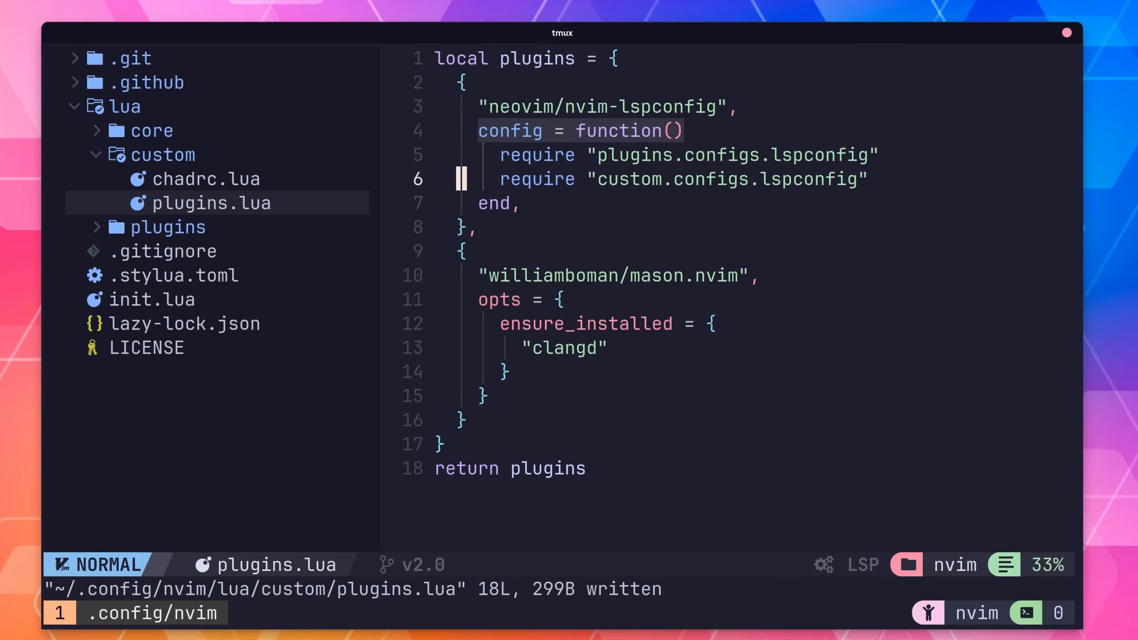
key("ctrl+h")
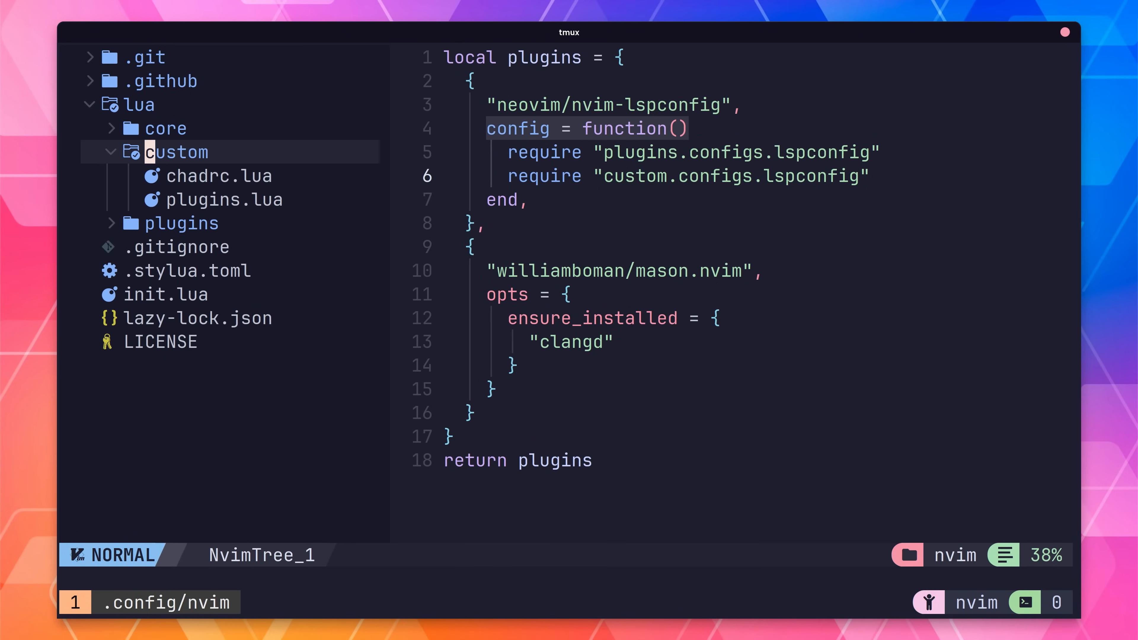
key("a")
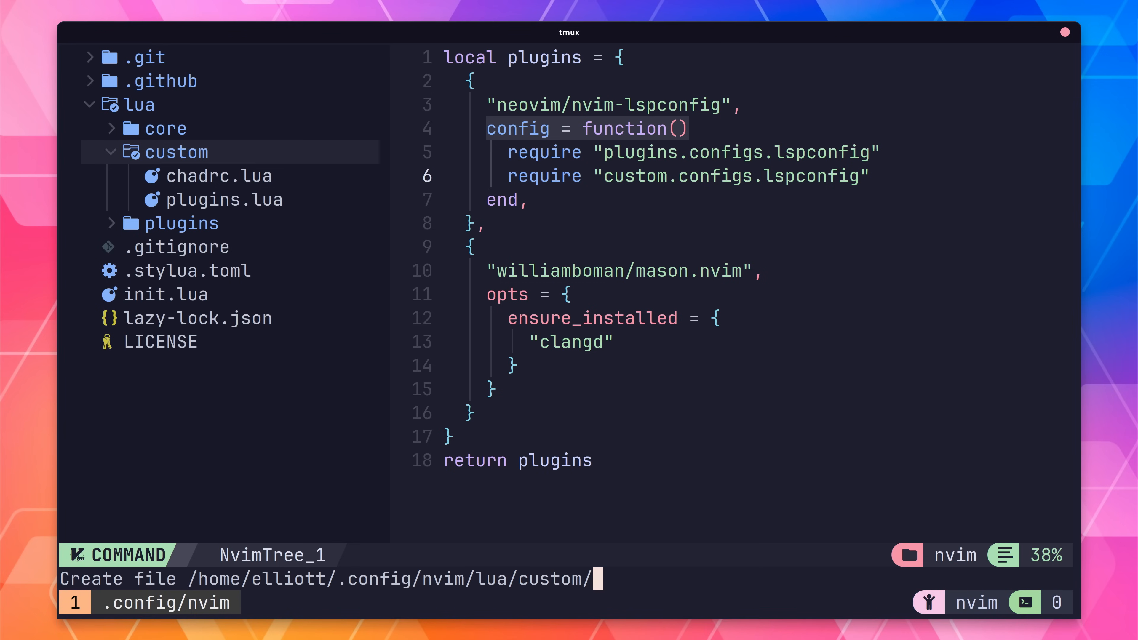
- Name the new custom file configs/lspconfig to create lua/custom/configs/lspconfig.lua
type("configs/lspconfig\")")
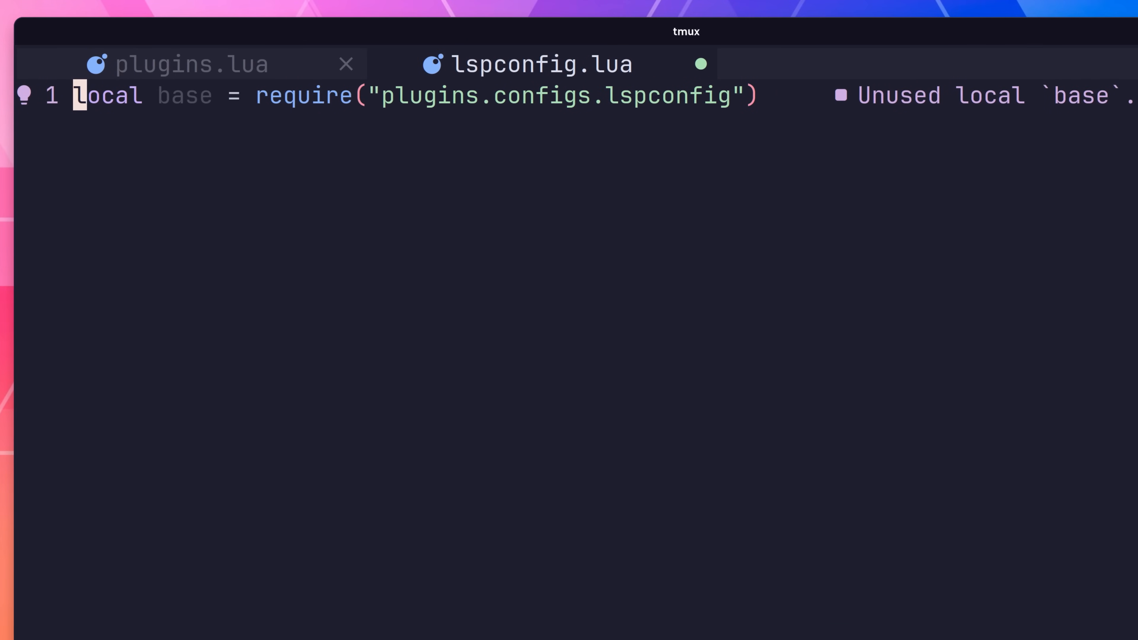
- Add local on_attach from base and a clangd on_attach setting signatureHelpProvider = false
type("local on_attach = base.on_attach")
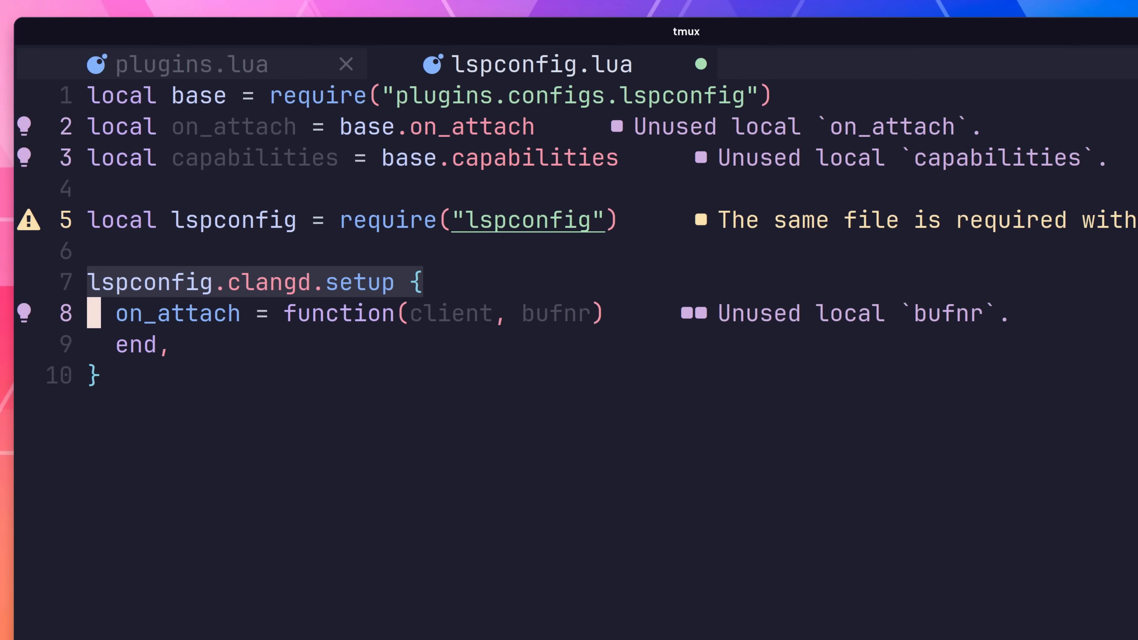
type("client.server_capabilities.signatureHelpProvider = false")
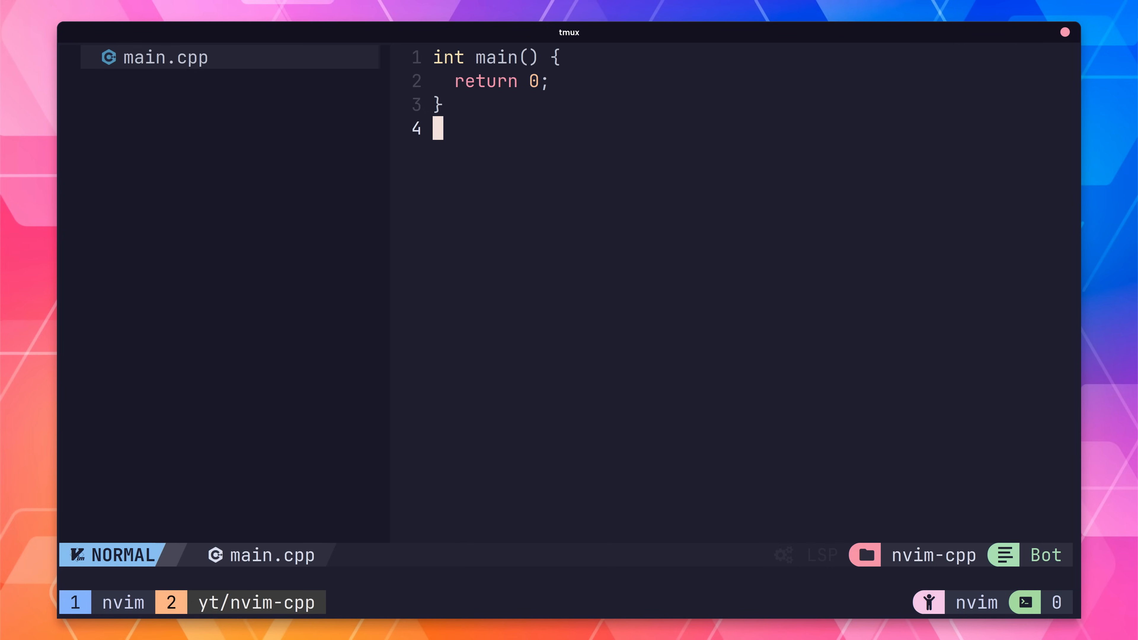
- Install the cpp Treesitter parser with :TSInstall cpp
type(":TSInstall cpp")
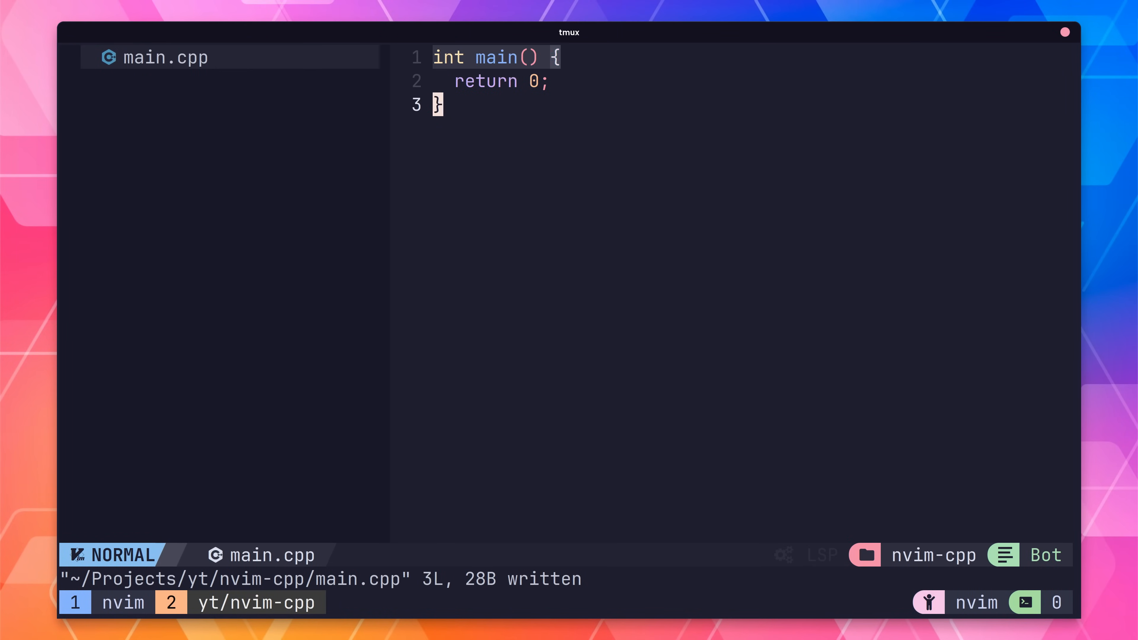
- Write std::cout << "Hello, World!" << std::endl; using clangd completion
type("std::")
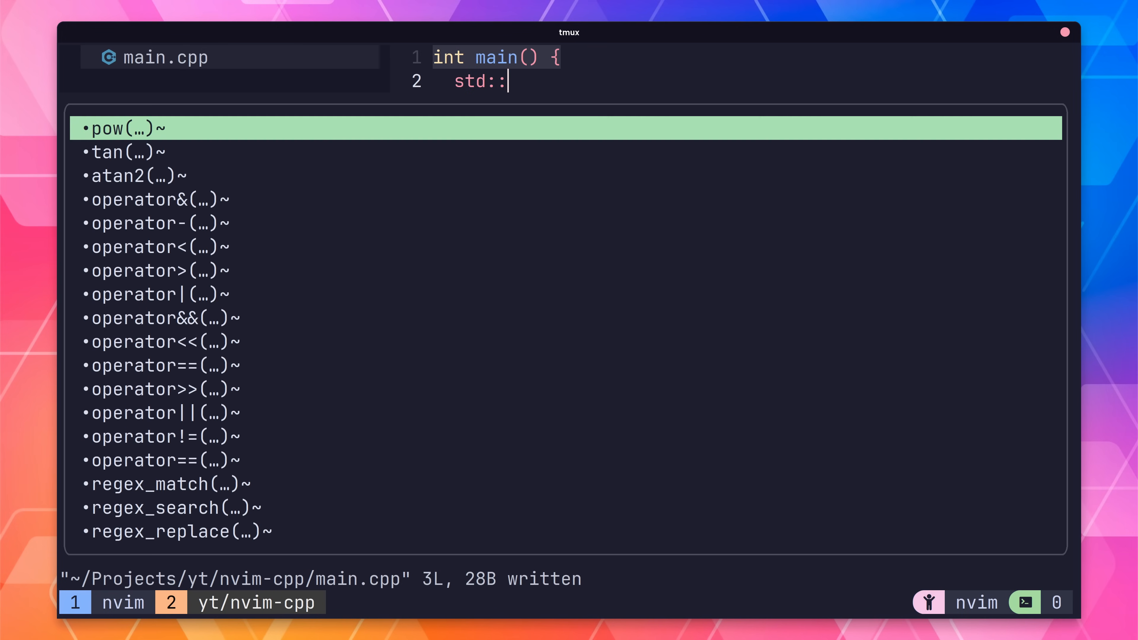
type("c")
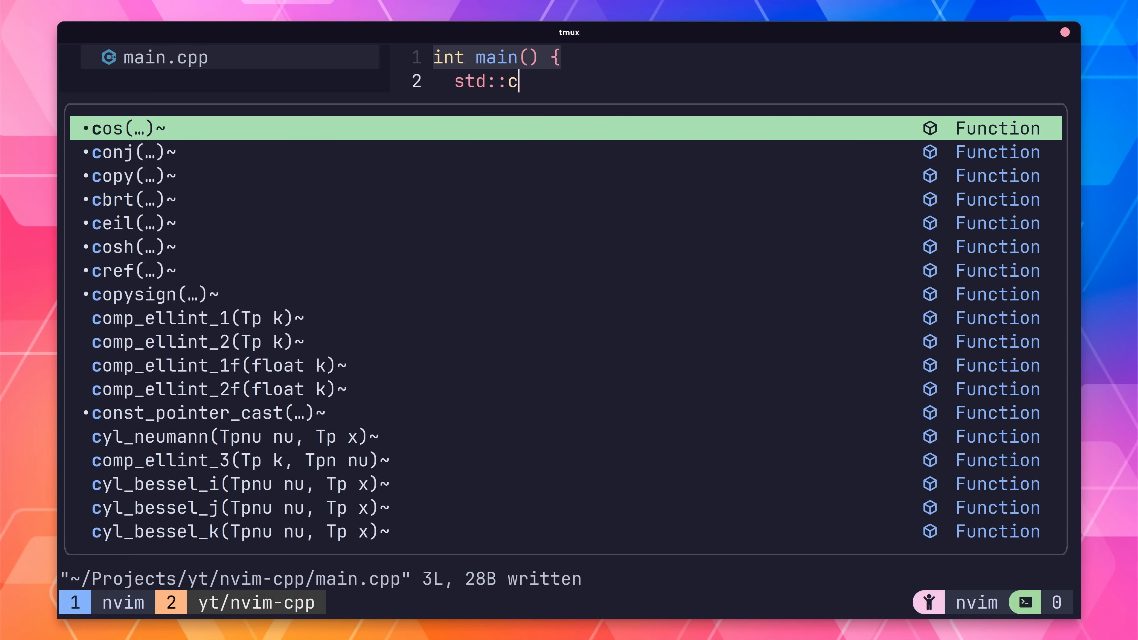
type("out")
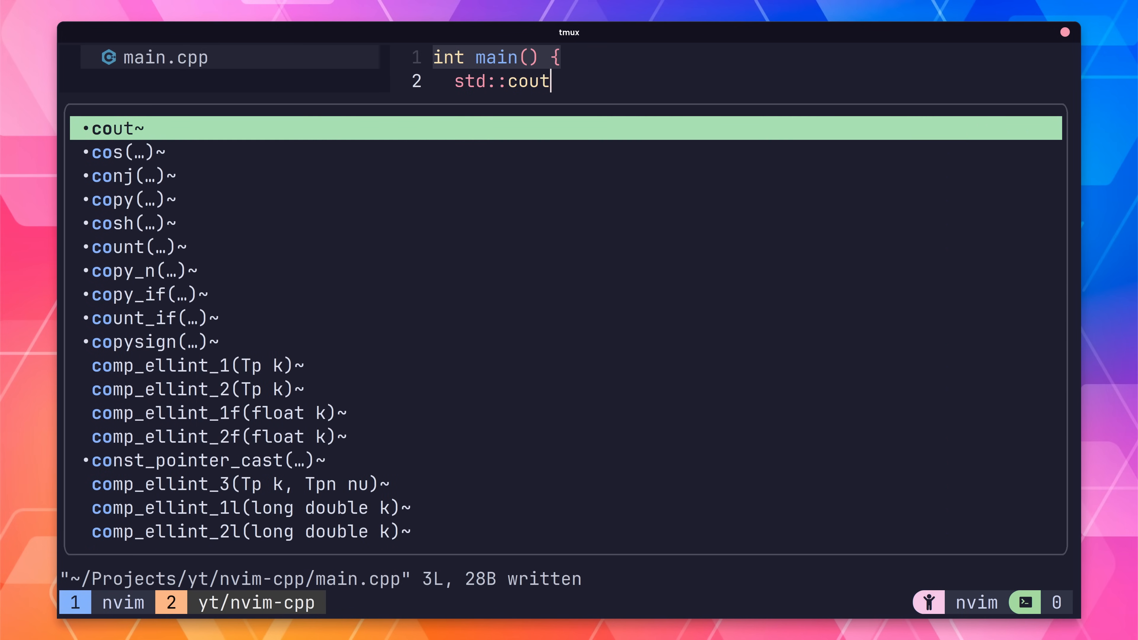
type("<< \"Hello, world!\" << std")
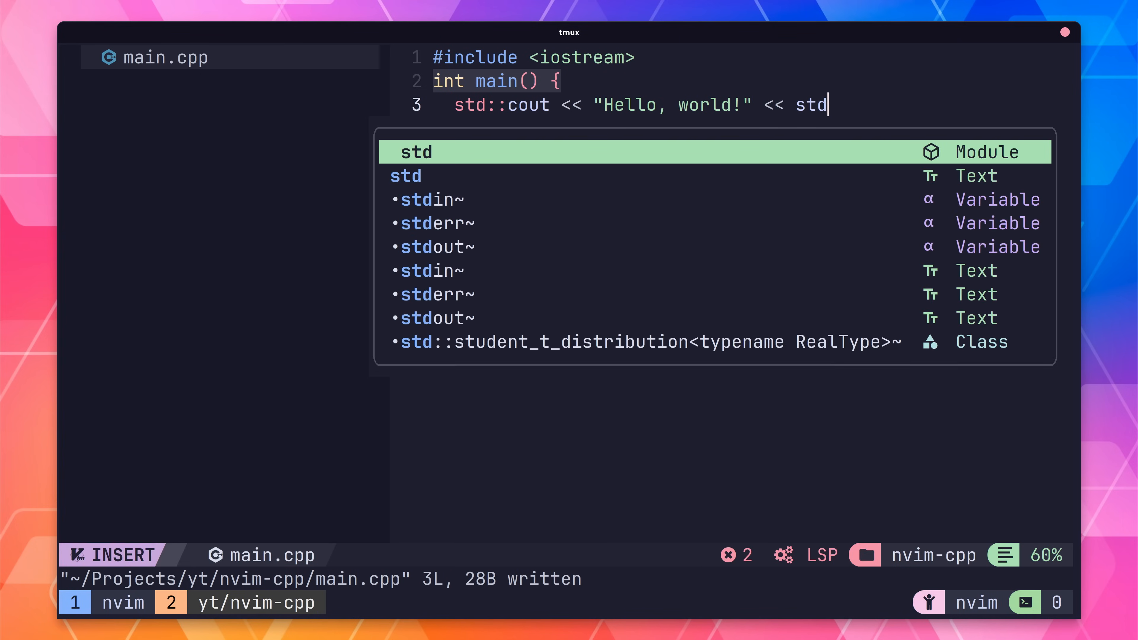
type("::endl")
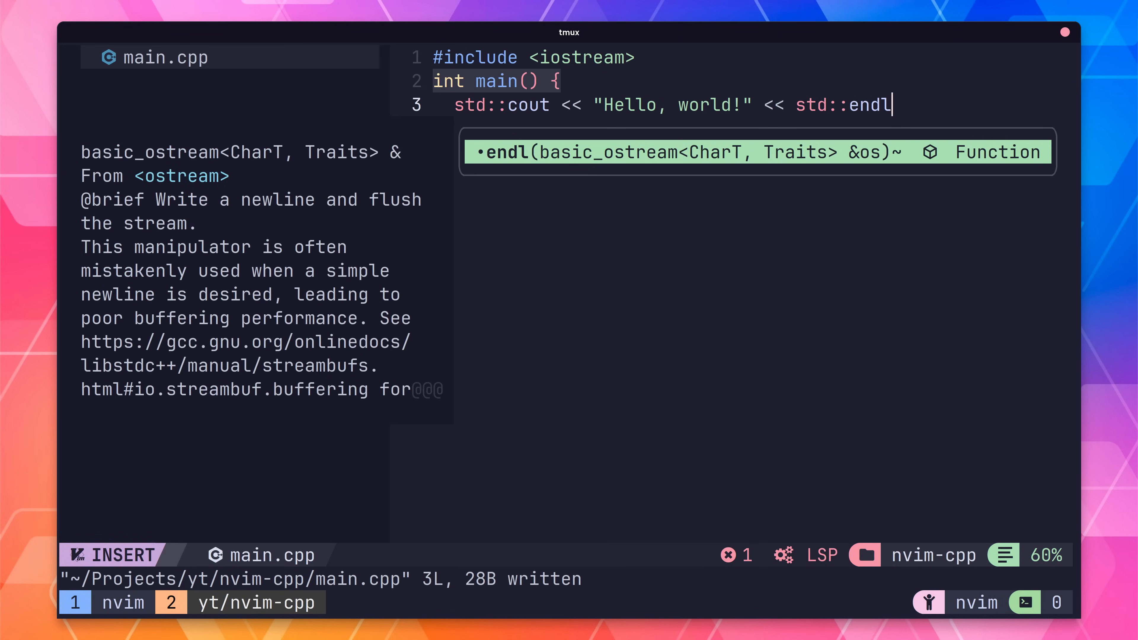
key("Escape")
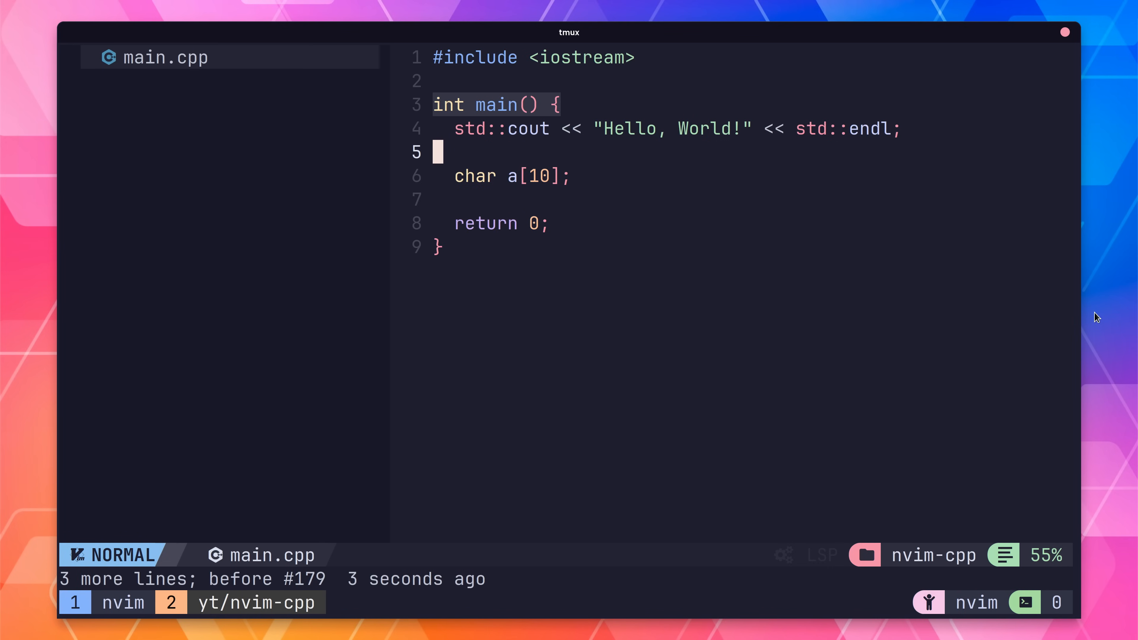
- Add the out-of-bounds assignment a[10] = 0; to trigger a clangd warning
type("a[10] = 0;")
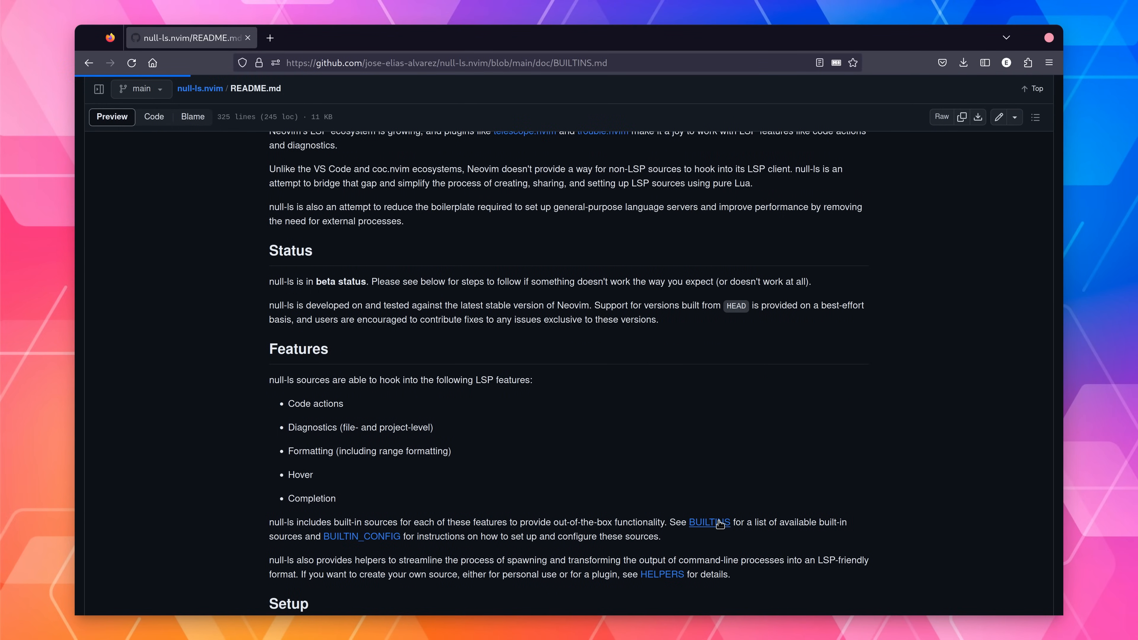
- Browse the null-ls BUILTINS page down to the Formatting sources
left_click(709, 521)
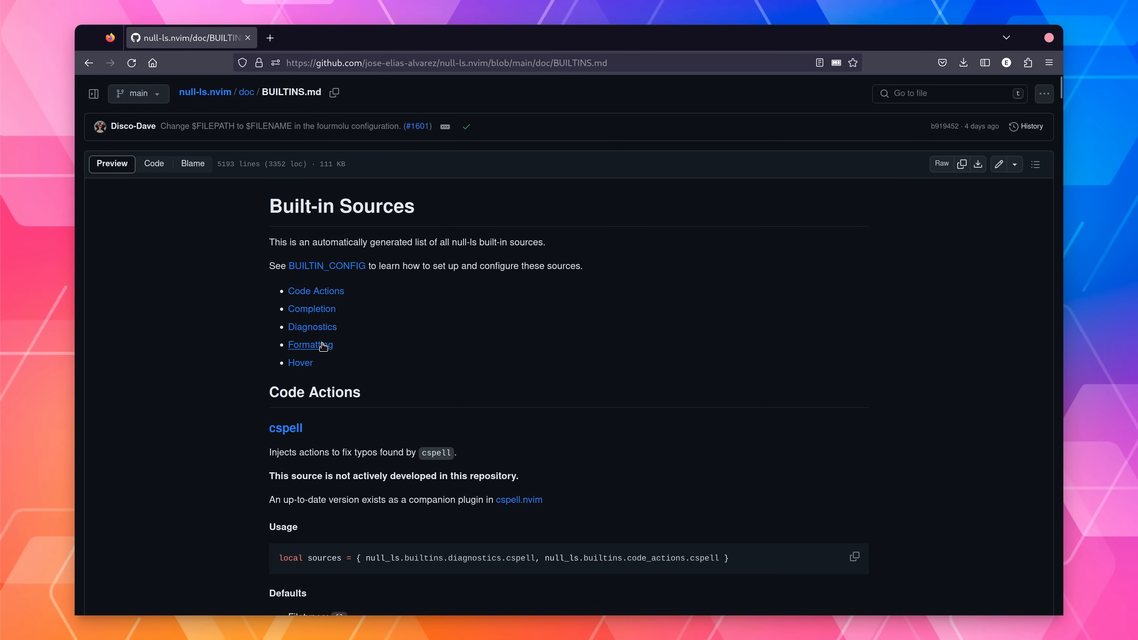
left_click(310, 345)
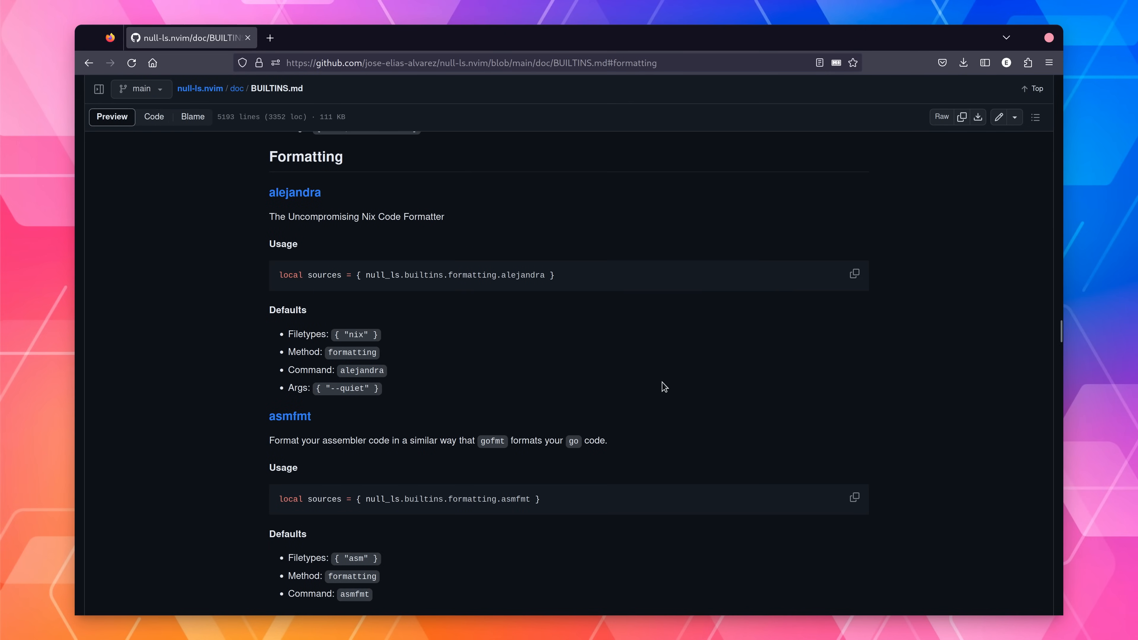
scroll("down", 3)
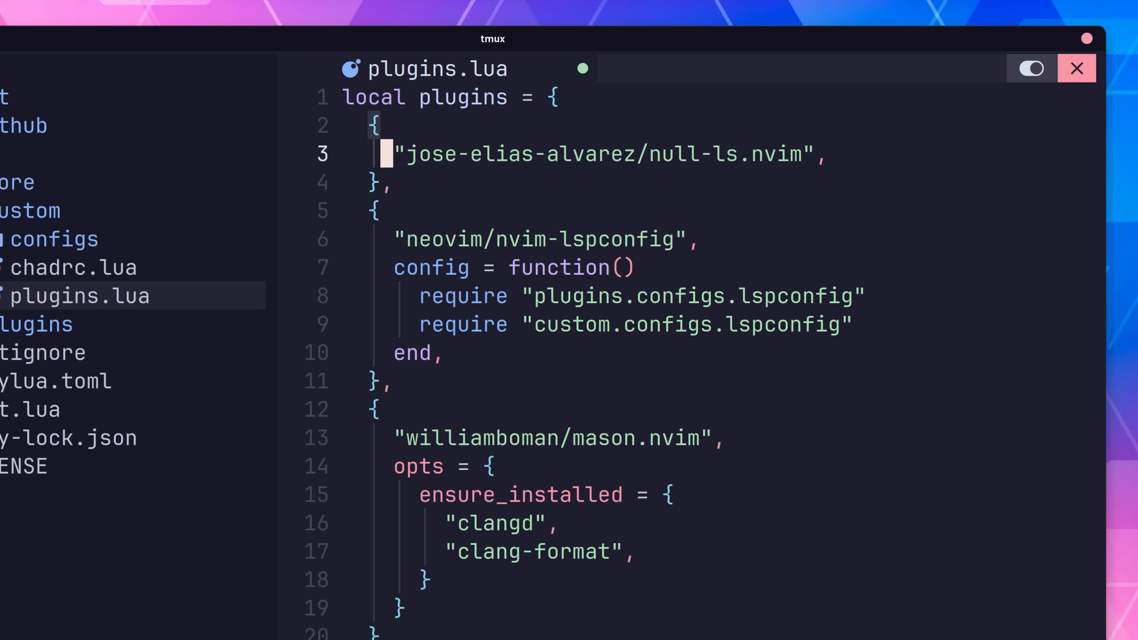
- Give the null-ls entry event = "VeryLazy" and opts returning require "custom.configs.null-ls"
type("event = \"VeryLazy\",")
type("opts = function(")
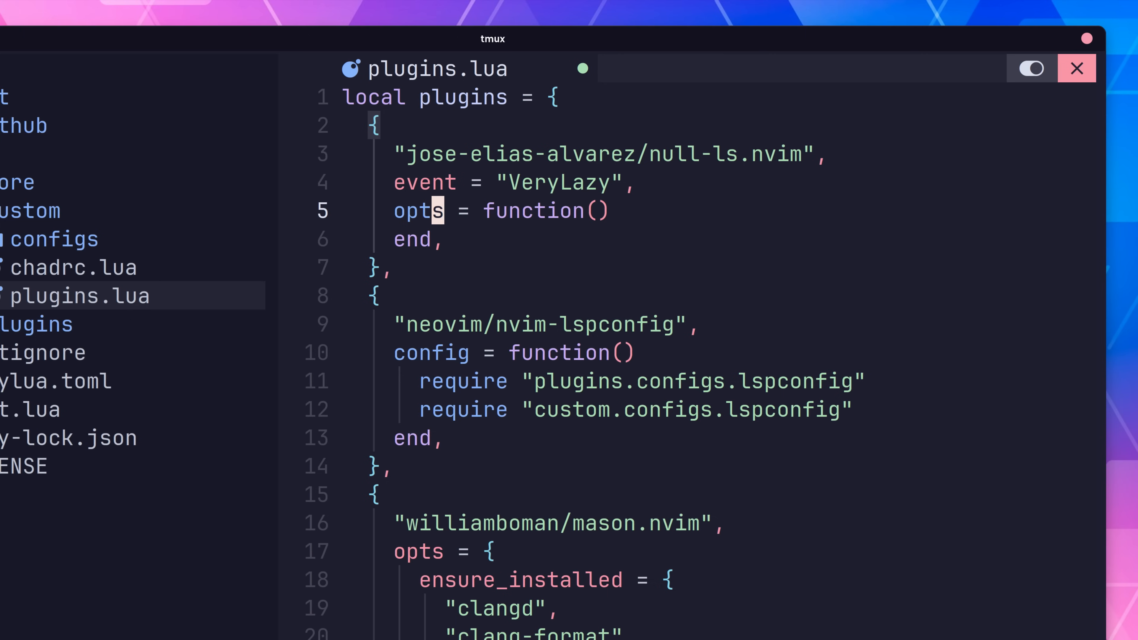
type("return require \"custom.configs.null-ls\"")
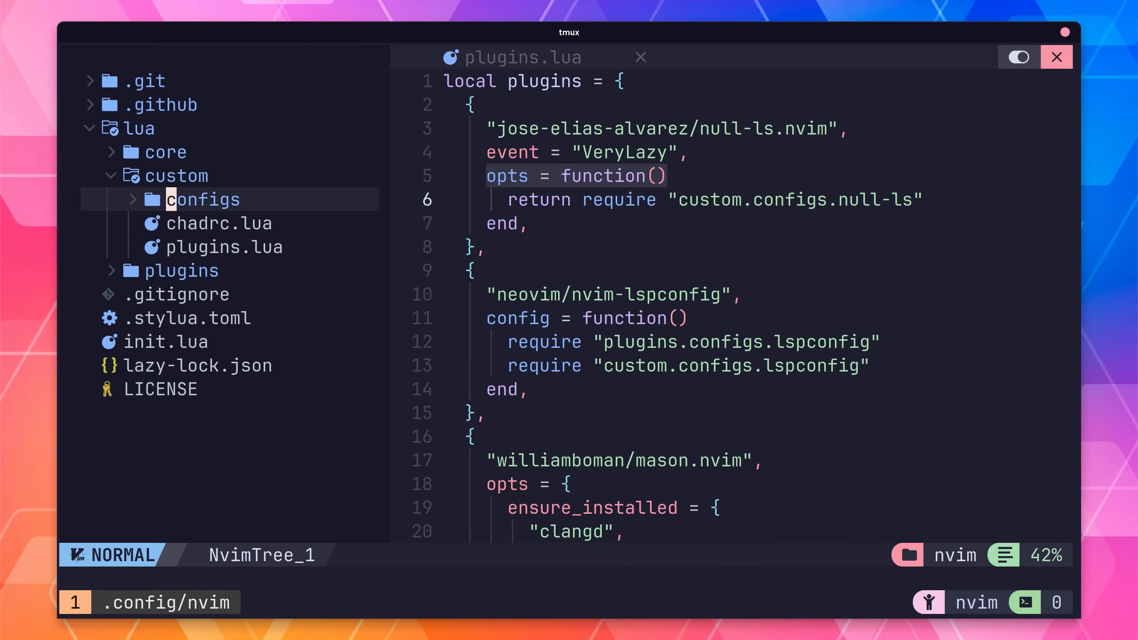
- Create custom/configs/null-ls.lua with an opts table containing sources = {
key("a")
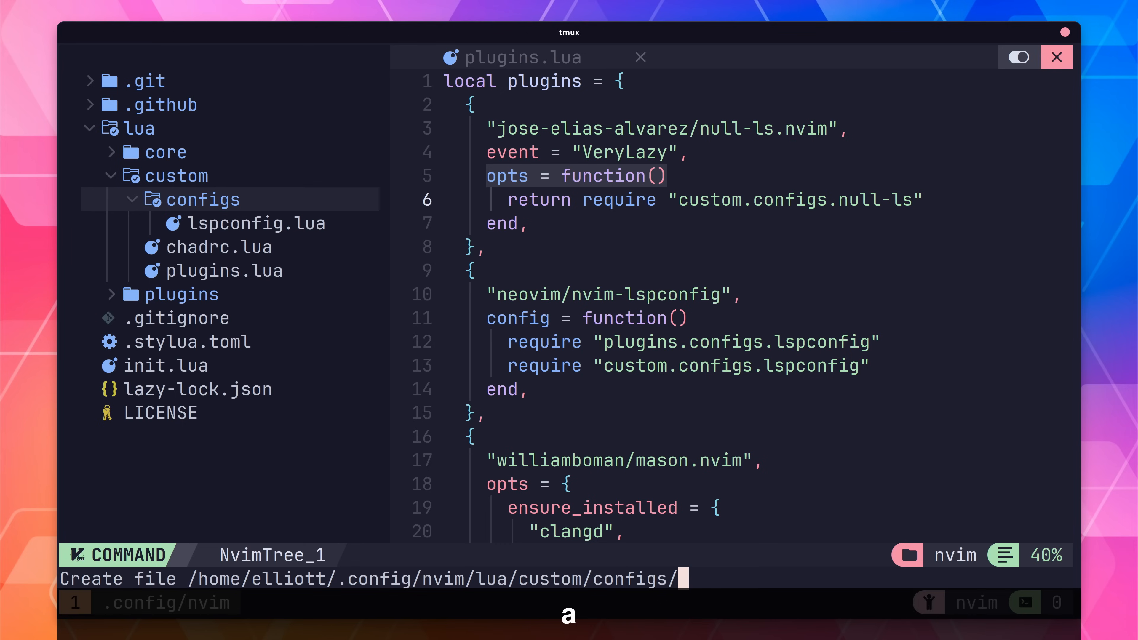
type("null-ls")
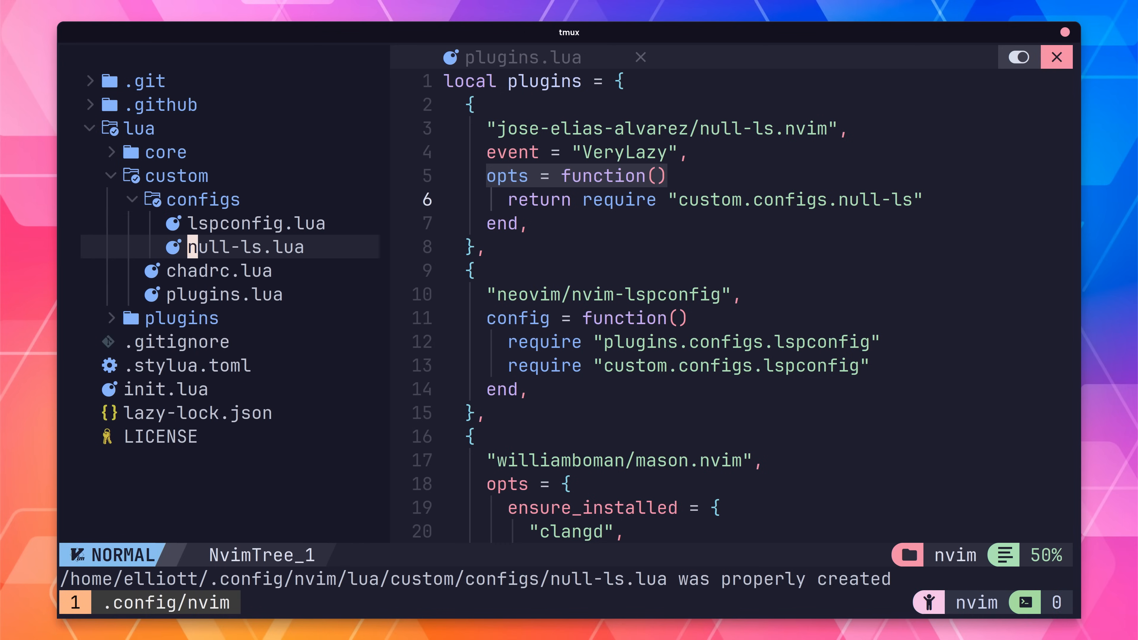
left_click(242, 246)
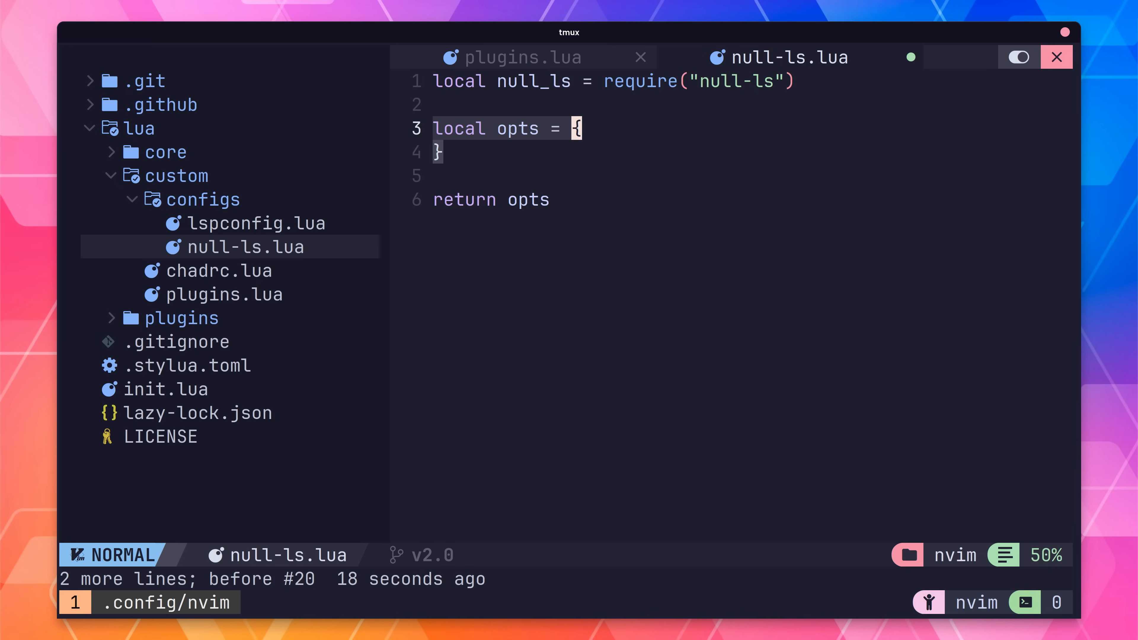
type("sources = {")
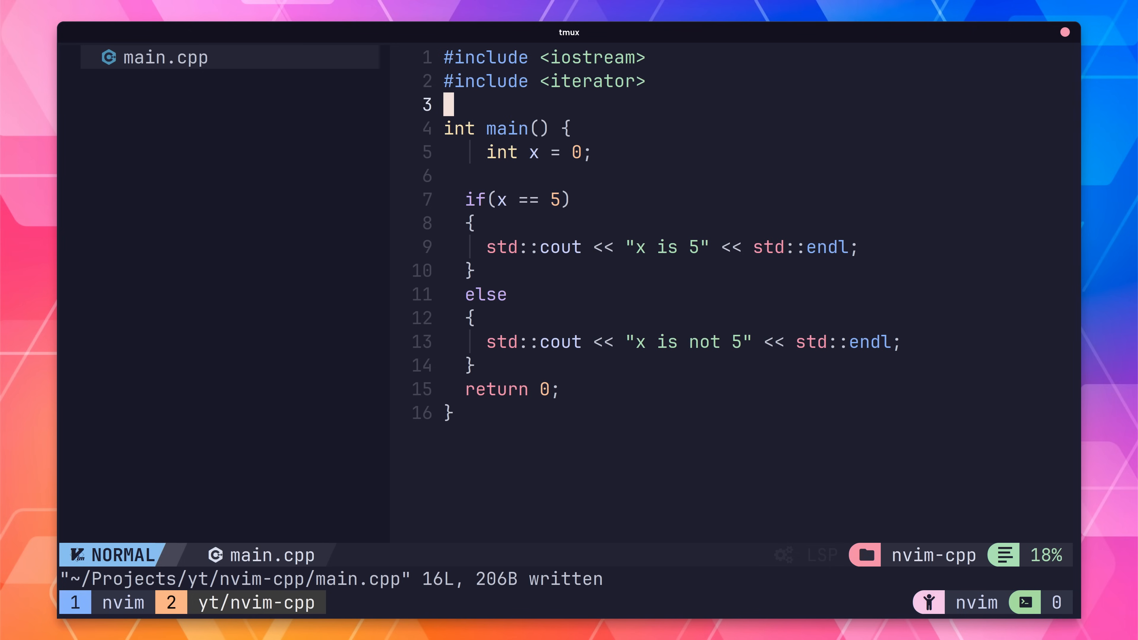
- Add clang_format as a null-ls formatting source via the leader menu
key("space")
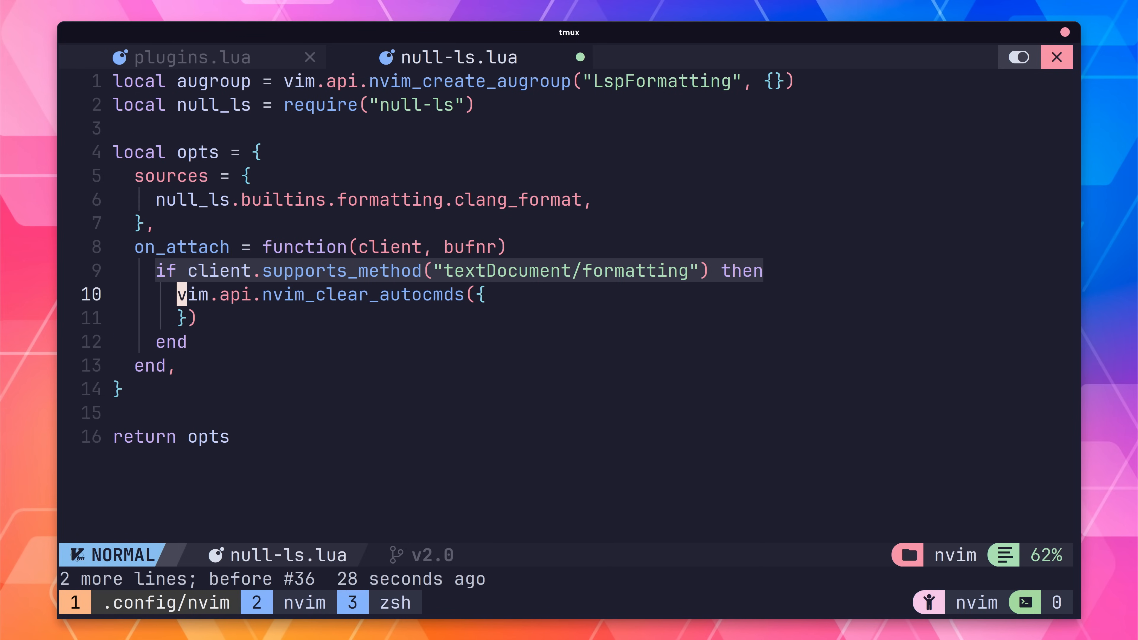
- Give the BufWritePre autocmd group = augroup and a callback function
type("group = augroup,")
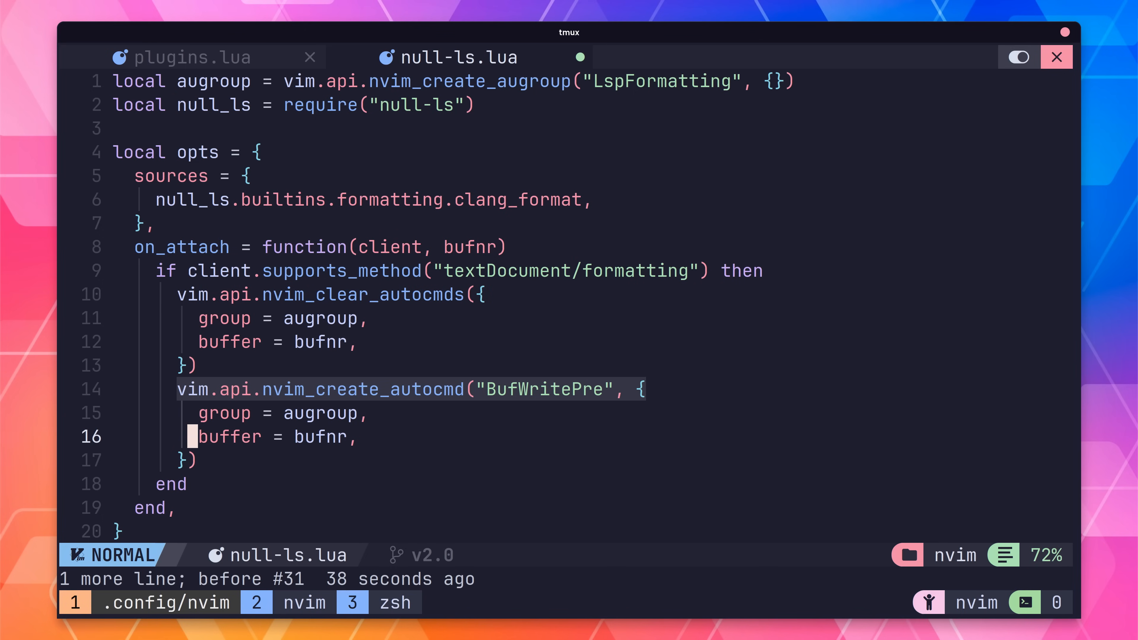
type("callback = function()")
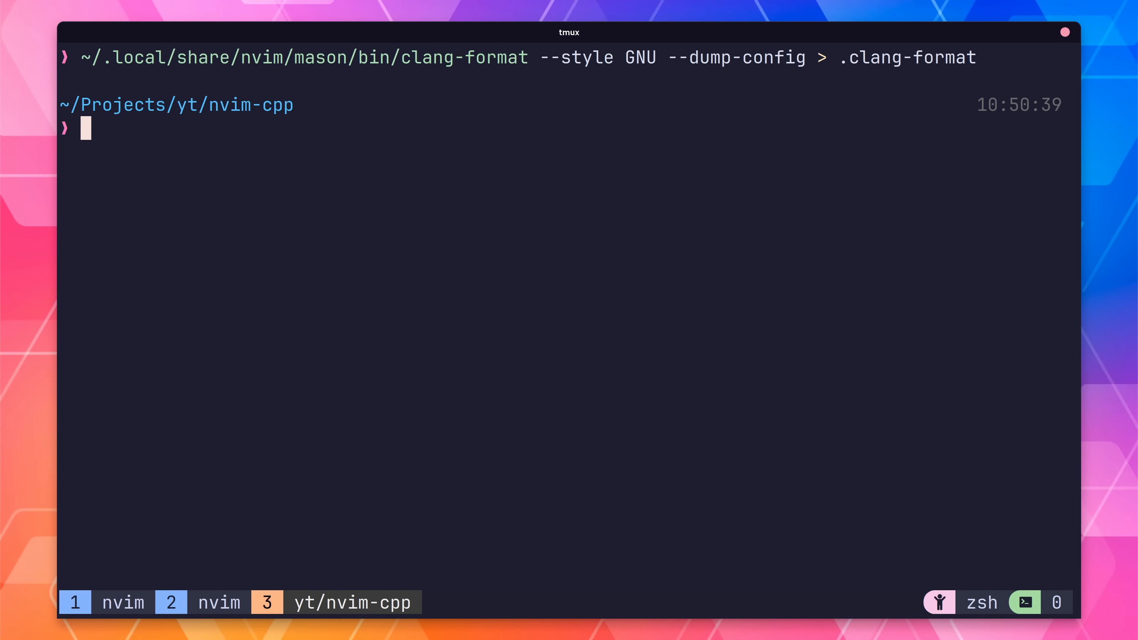
- Dump a Google-style config with Mason's clang-format --style Google --dump-config > .clang-format
type("~/.local/share/nvim/mason/bin/clang-format --style Google --dump-config > .clang-format")
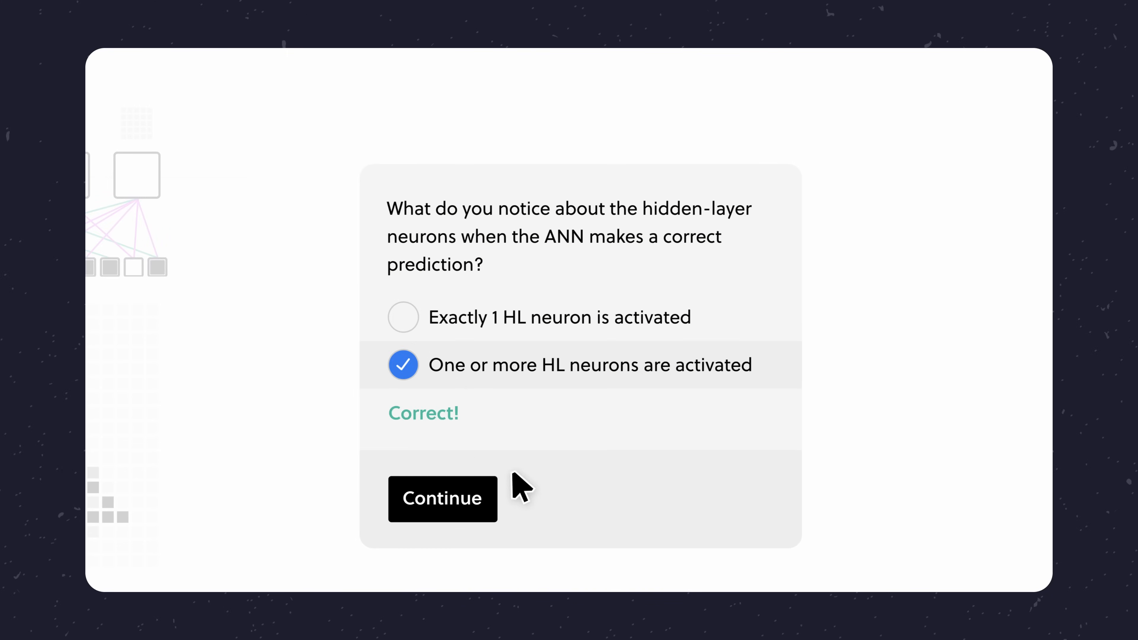
- Answer 'One or more HL neurons are activated' and continue past the Correct! confirmation
left_click(442, 499)
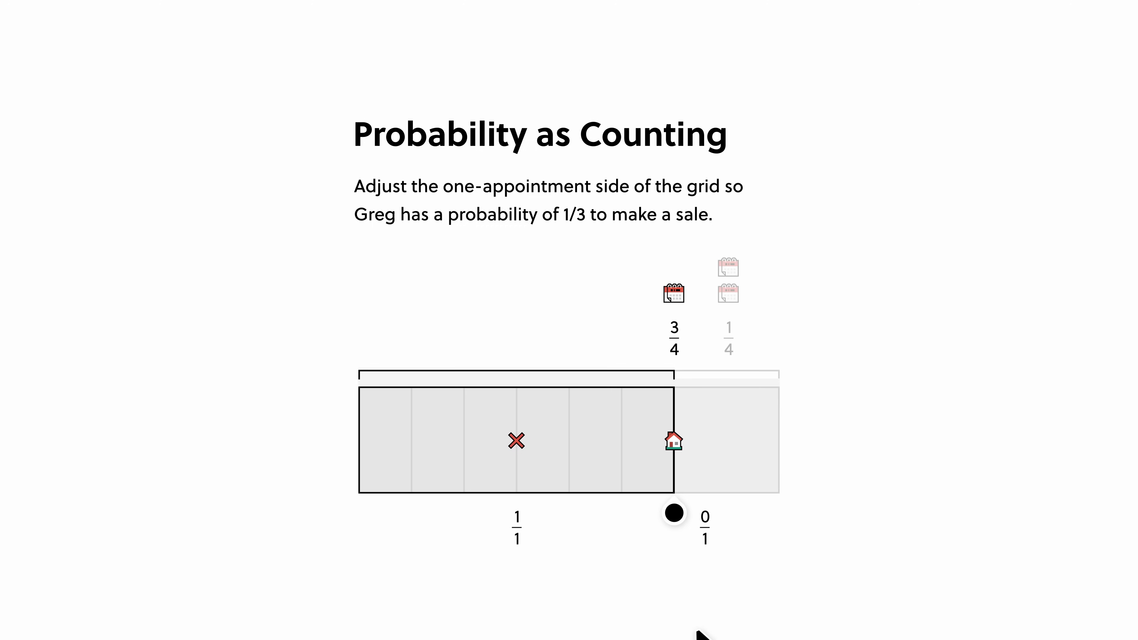
- Drag the probability grid divider and choose 0.15 as the proportion who saw both movies
left_click_drag(673, 512, 577, 479)
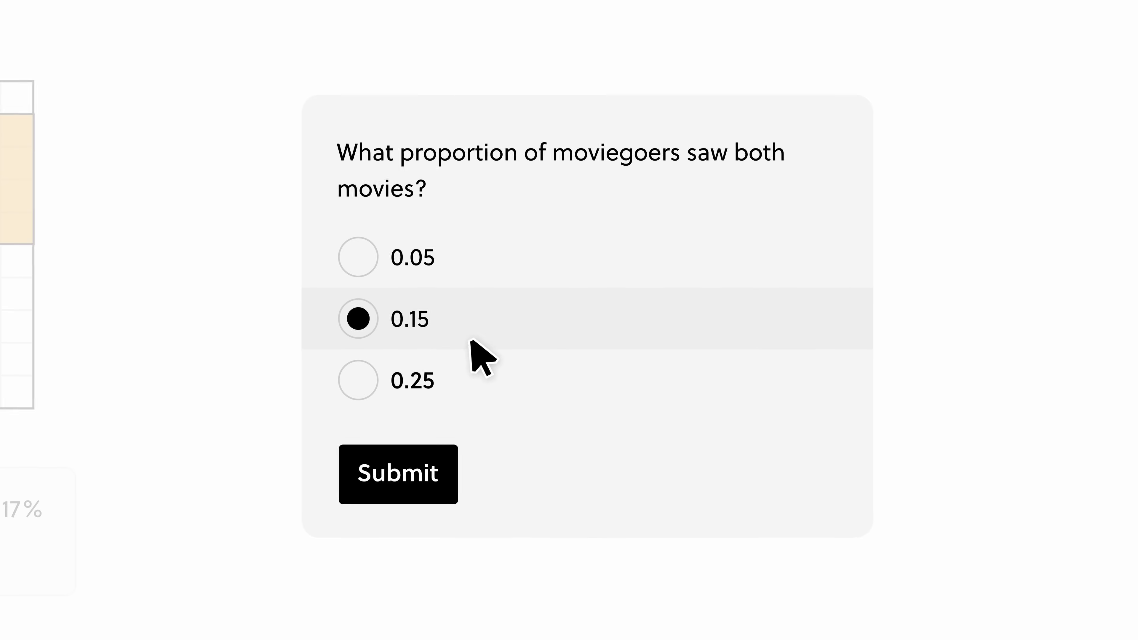
left_click(398, 475)
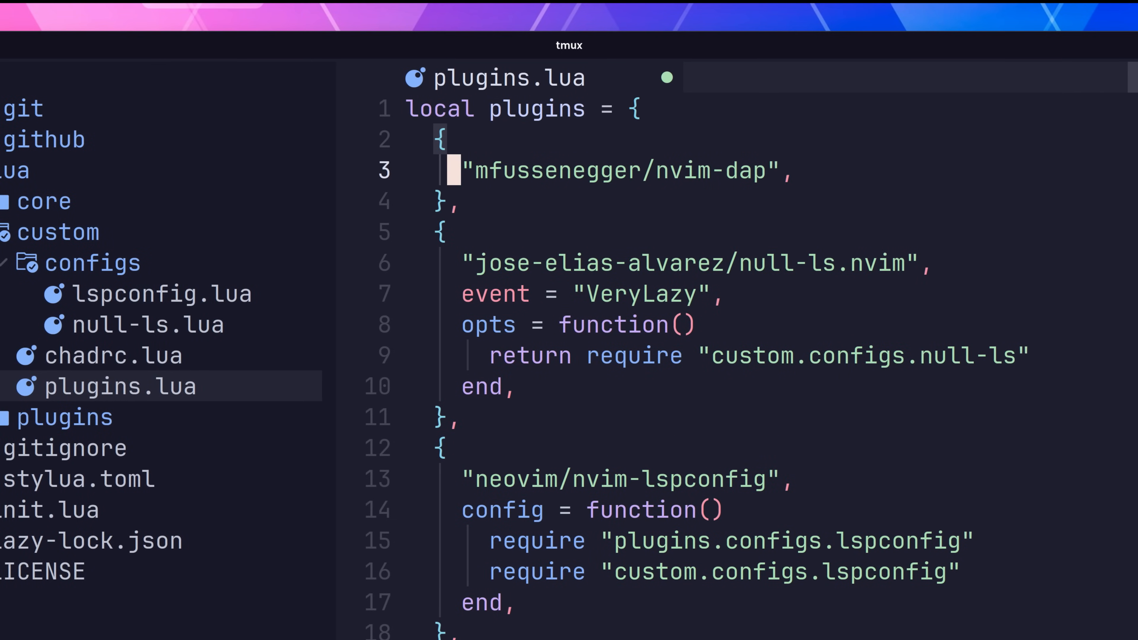
mouse_move(662, 78)
type("\"codelldb\",")
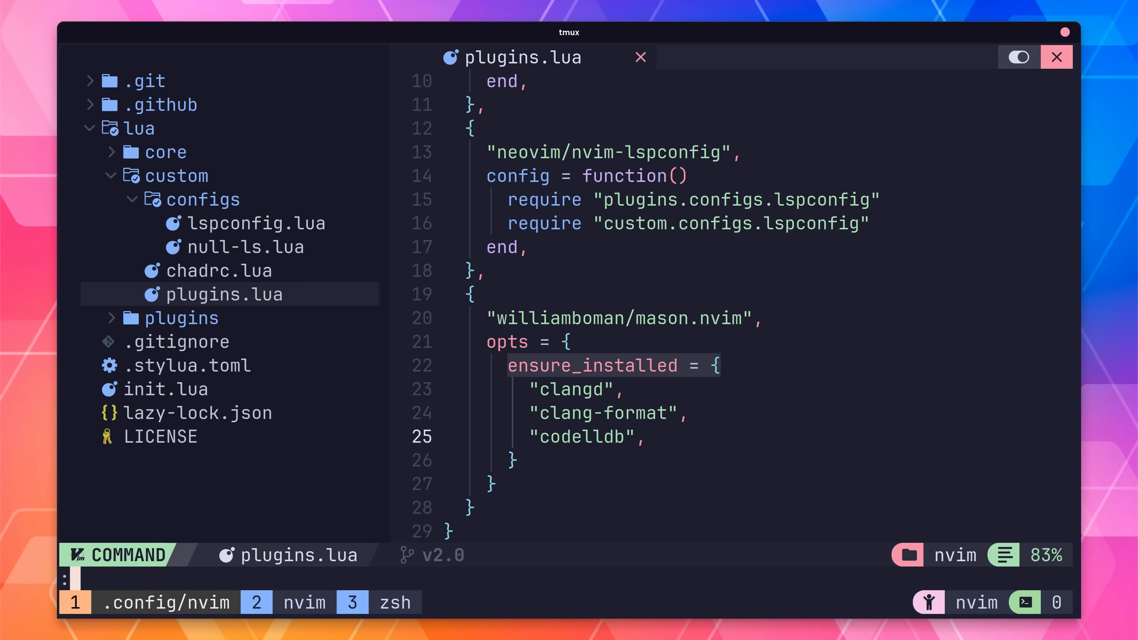
- Save plugins.lua with nvim-dap added and Mason ensuring clangd, clang-format and codelldb
key("Enter")
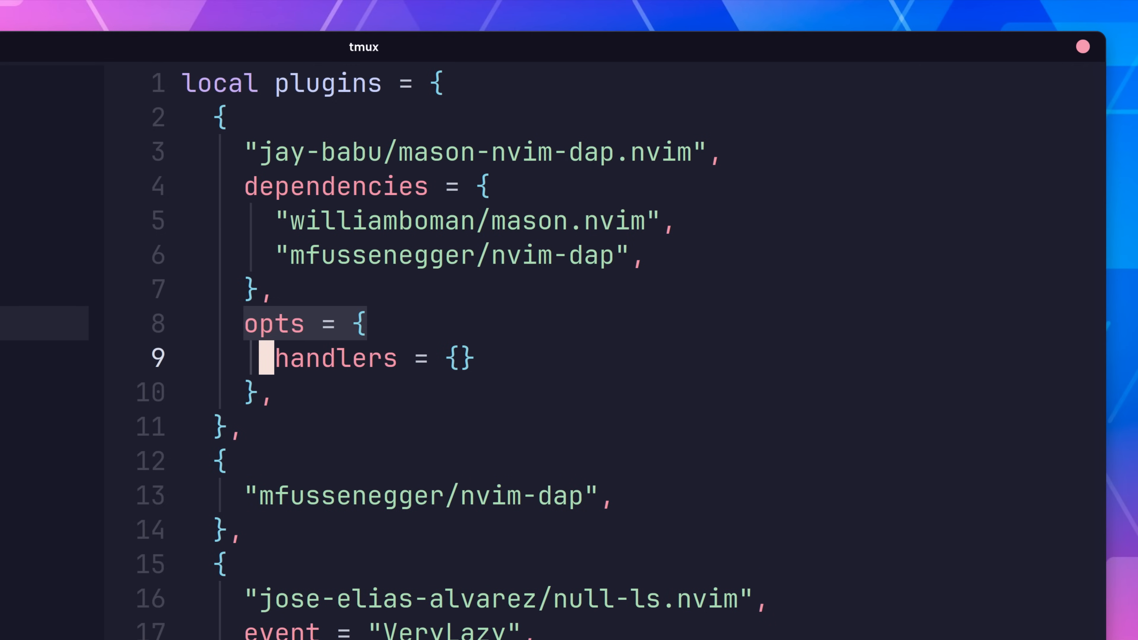
- Write the ensure_installed list inside the mason.nvim options in plugins.lua
type("ensure_installed = {")
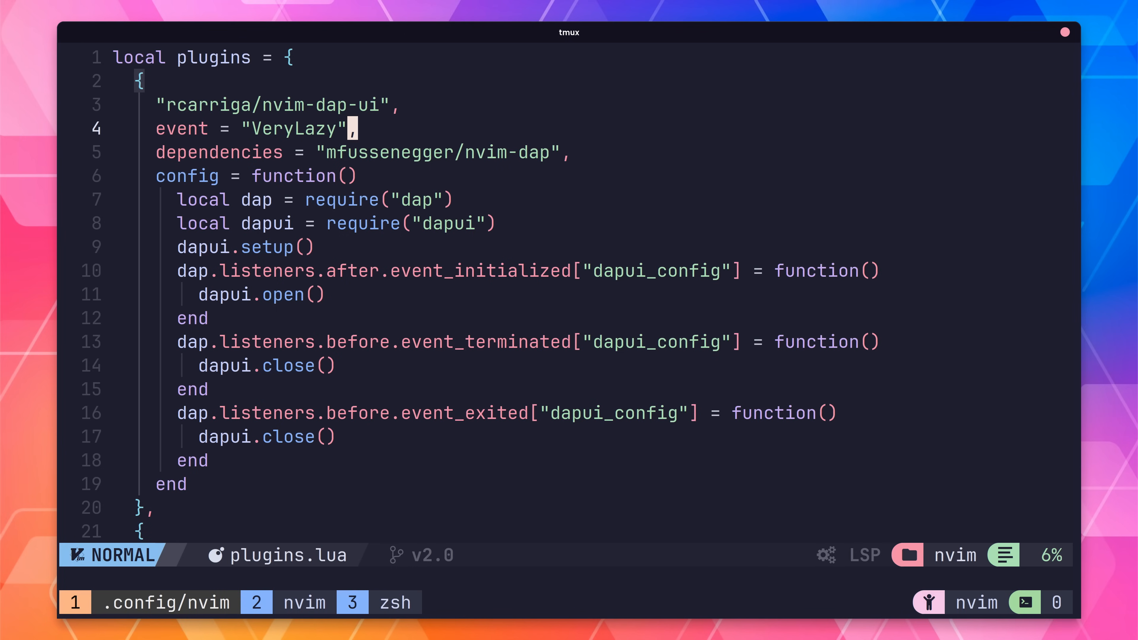
- Start creating a new file under lua/custom from NvimTree
key("a")
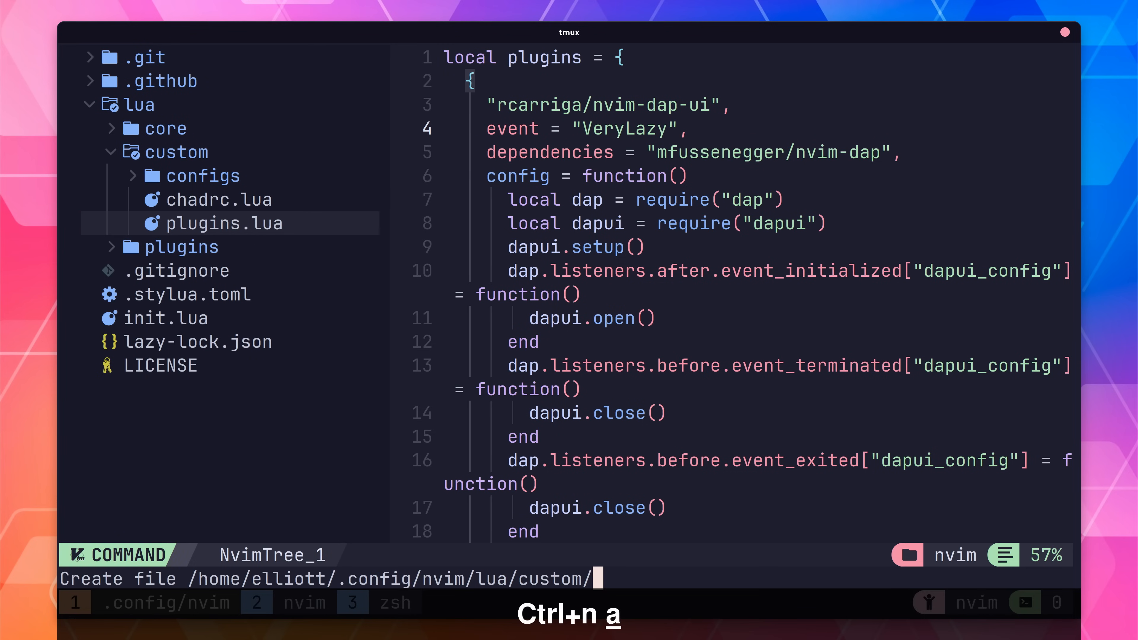
- Create lua/custom/mappings.lua with an M.dap table marked plugin = true and returning M
type("mappings.lua")
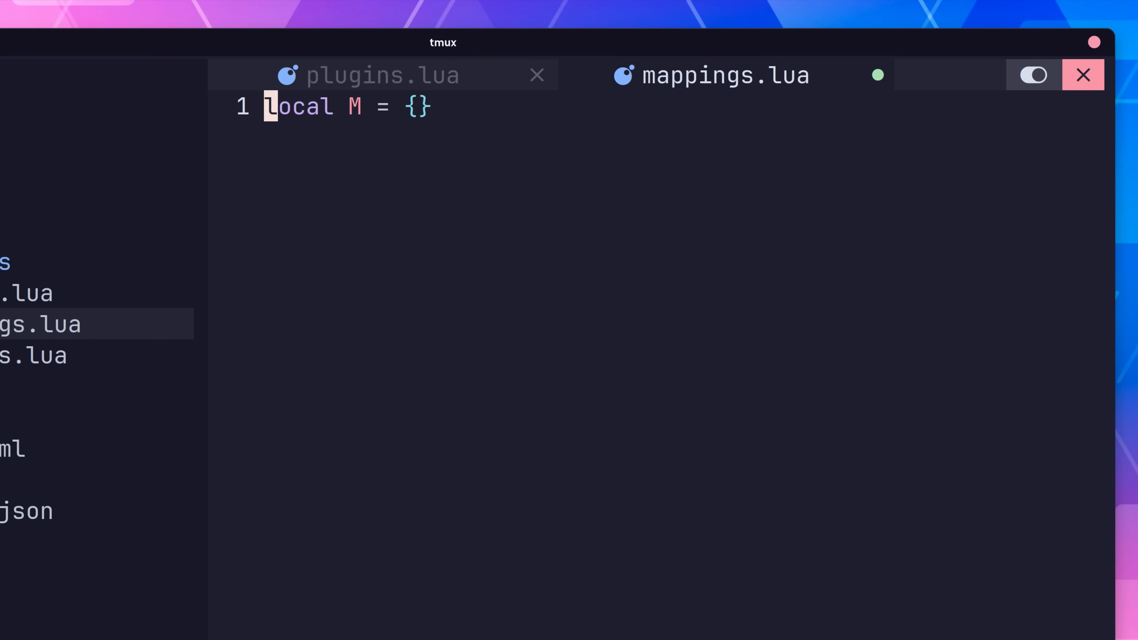
type("return M")
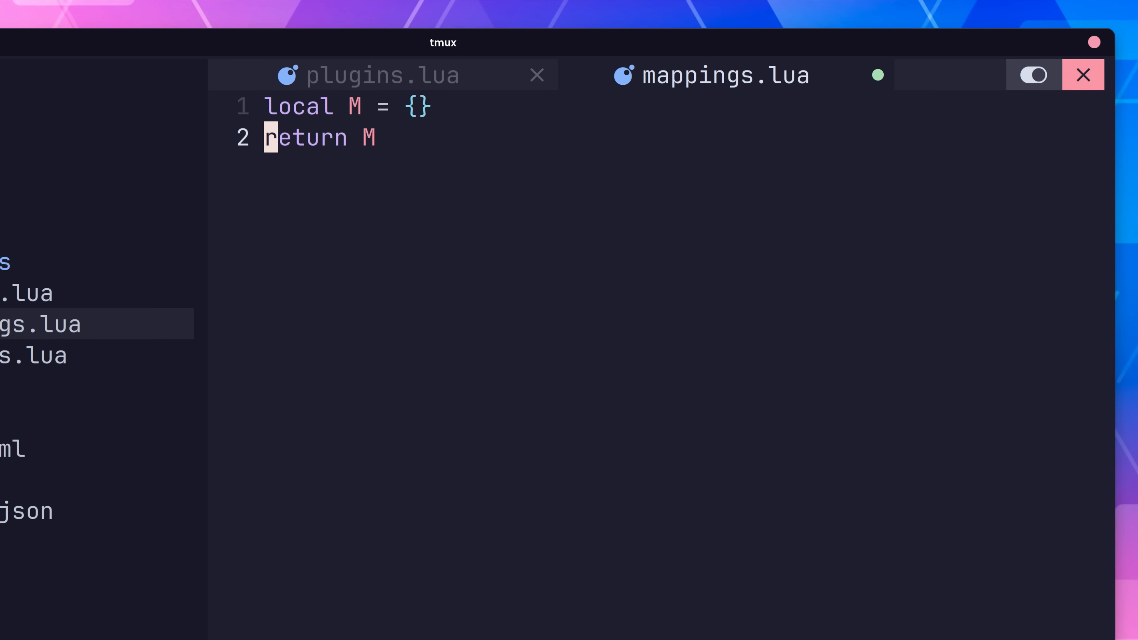
type("M.dap = {")
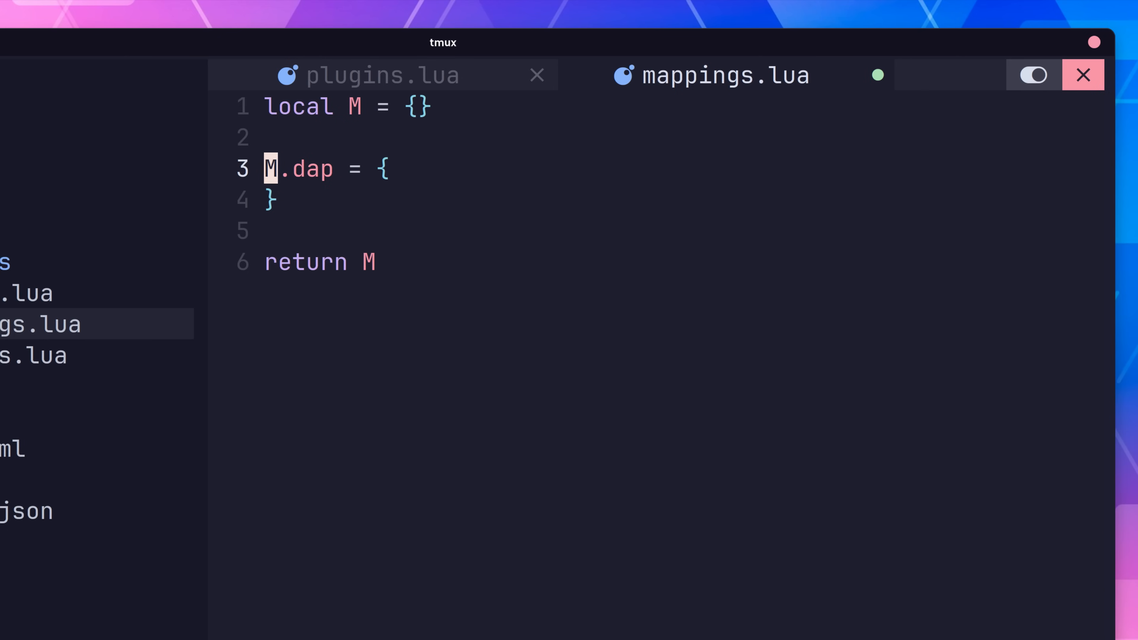
type("plugin = true,")
type("[\"<leader>db\"] = {")
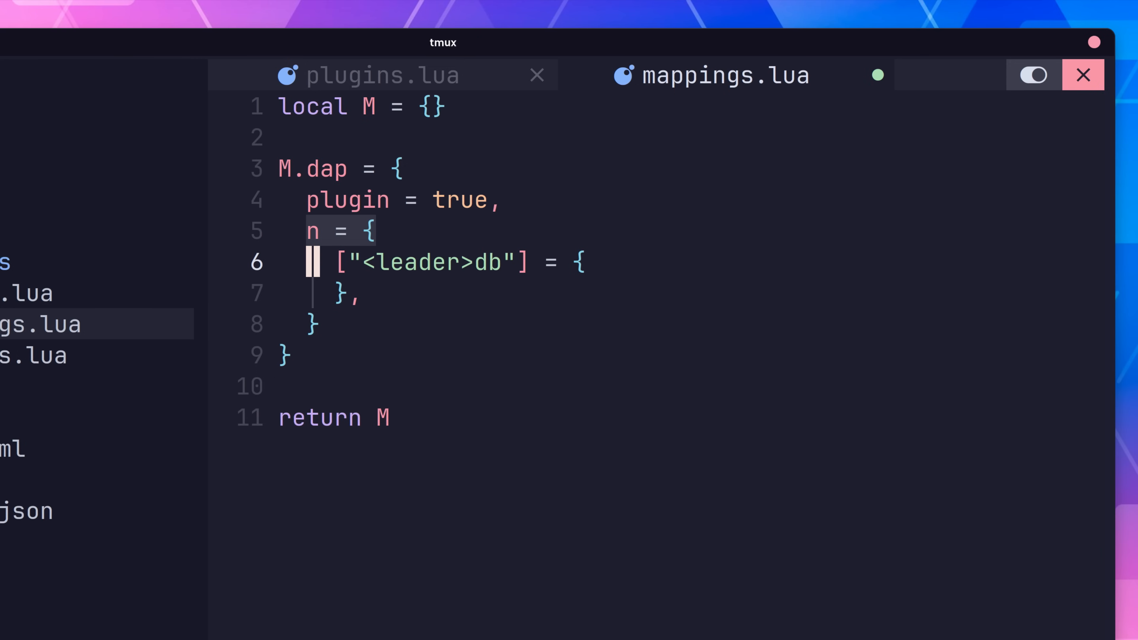
- Map <leader>db to DapToggleBreakpoint 'Add breakpoint at line' and <leader>dr to DapContinue 'Start or continue the debugger'
type("\"<cmd> DapToggleBreakpoint <CR>\",")
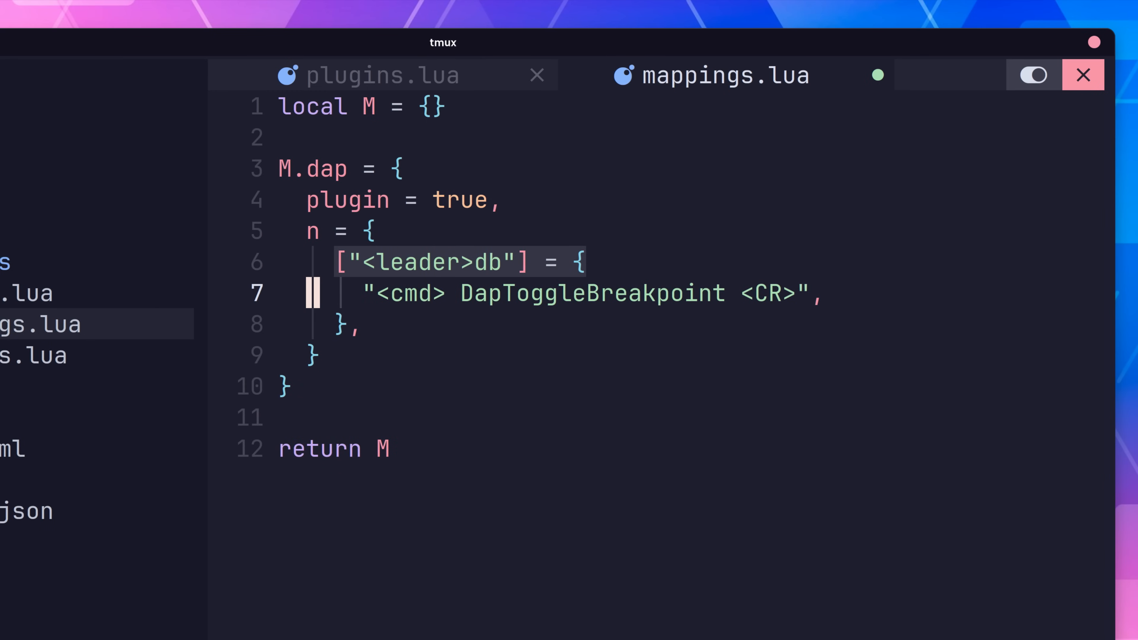
type("\"Add breakpoint at line\",")
type("\"<cmd> DapContinue <CR>\",")
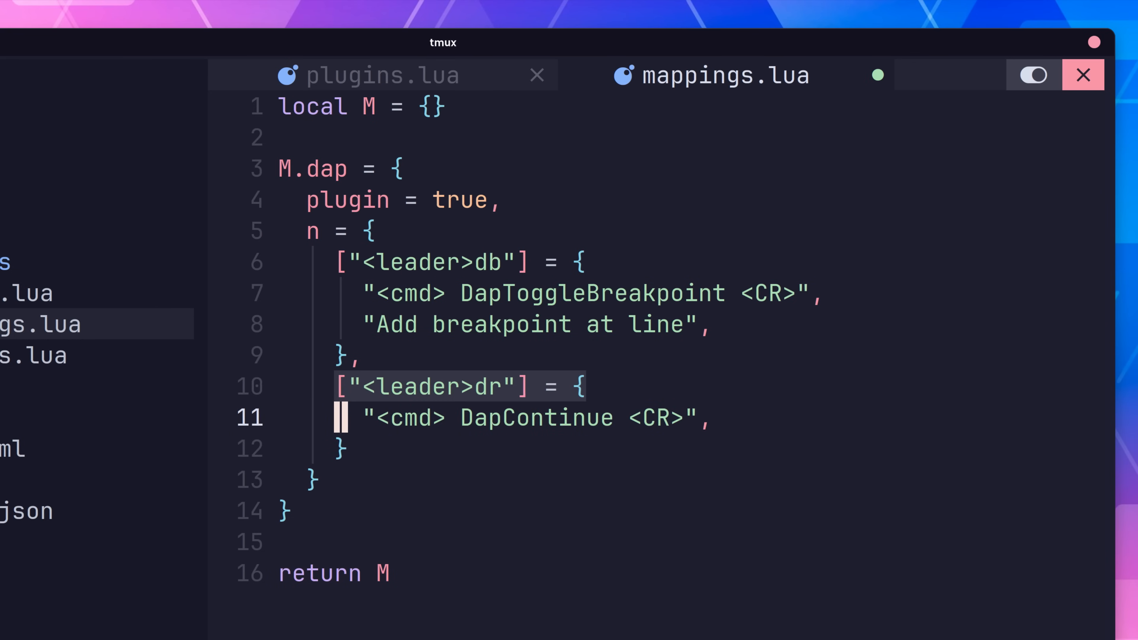
type("\"Start or continue the debugger\",")
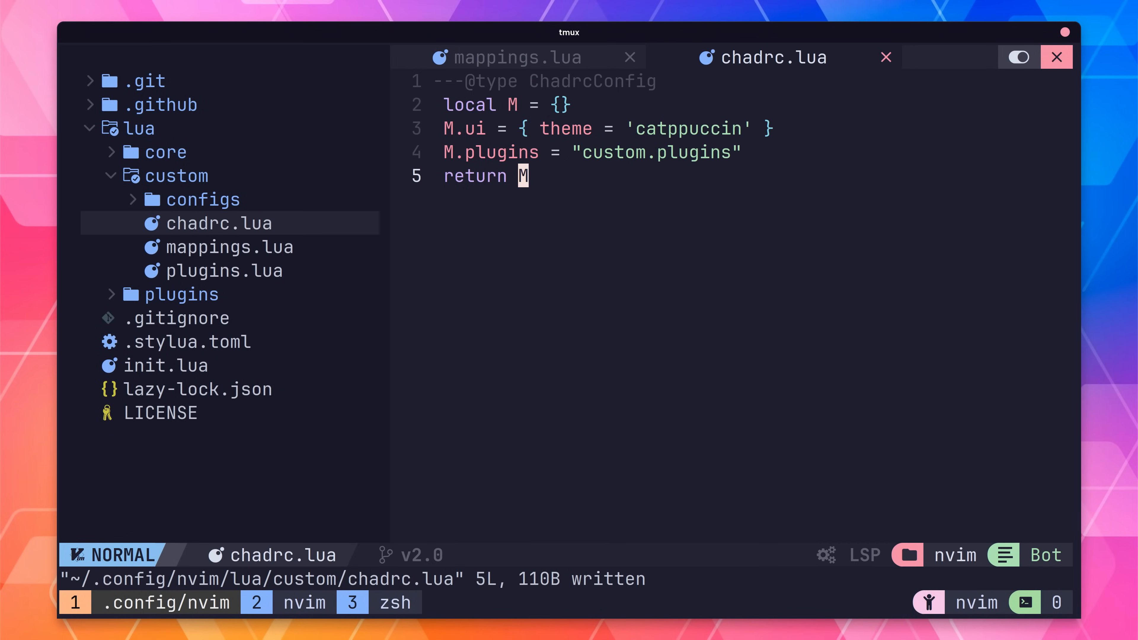
- Require custom.mappings in chadrc.lua and load the dap mappings in nvim-dap's config
type("M.mappings = require(\"custom.mappings\")")
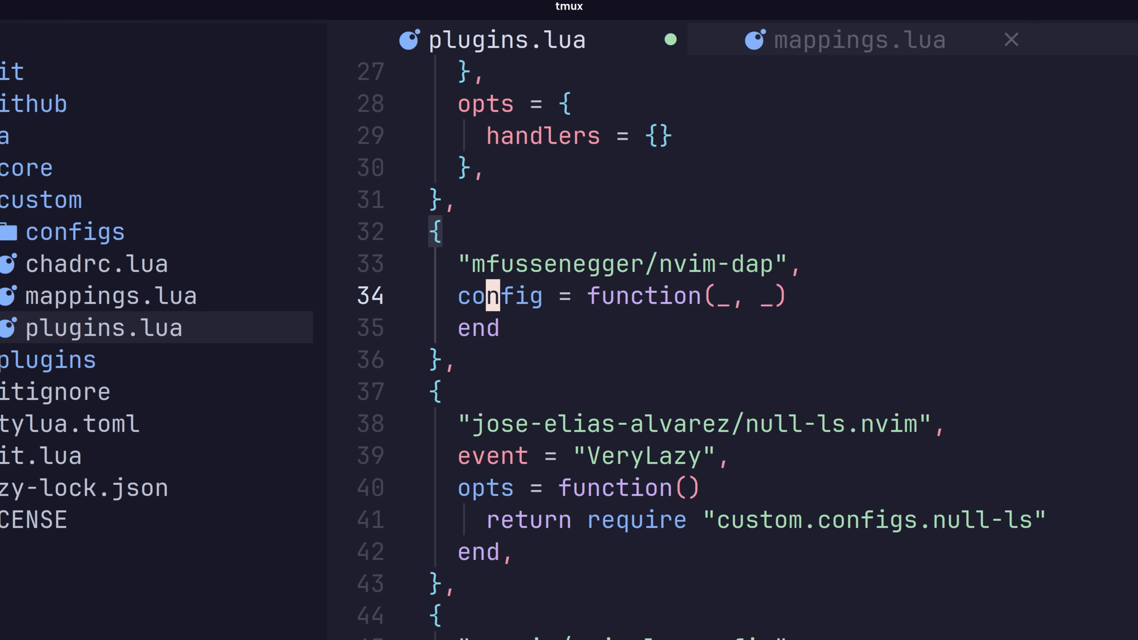
type("require(\"core.utils\").load_mappings(\"dap\")")
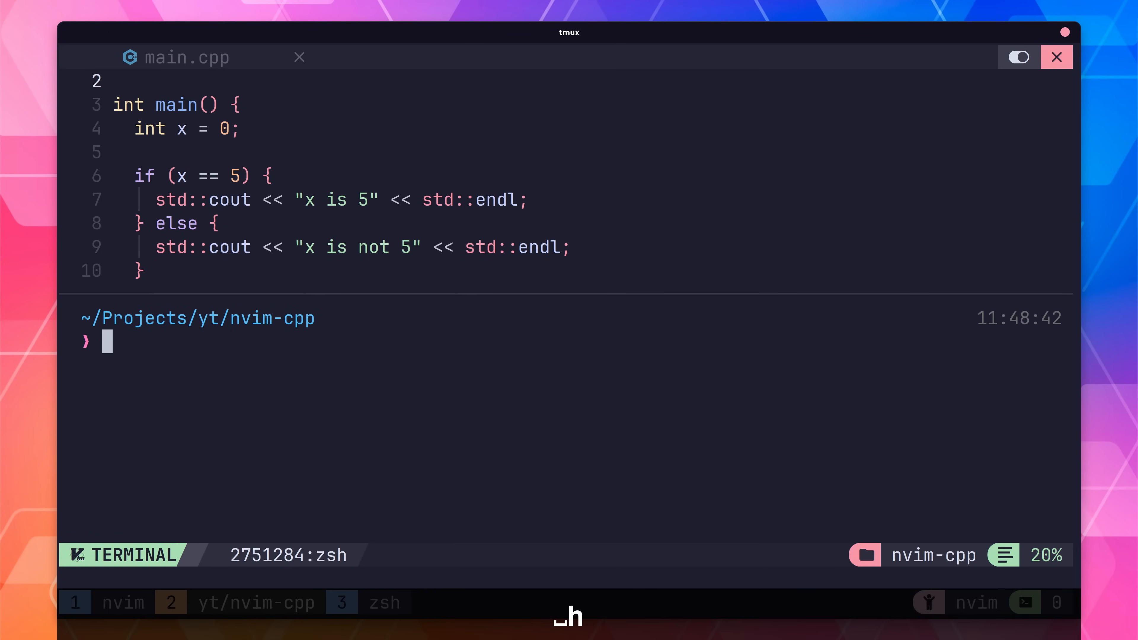
- Compile with clang++ --debug main.cpp -o main in a terminal split and return to main.cpp
type("clang++ --debug main.cpp -o main")
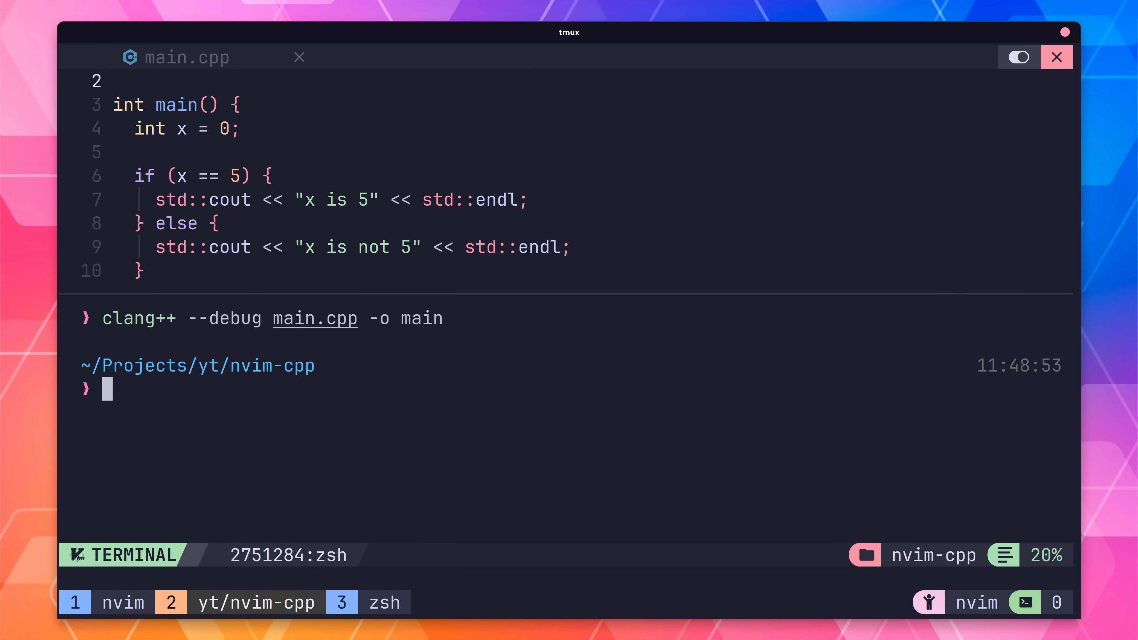
key("Ctrl+x")
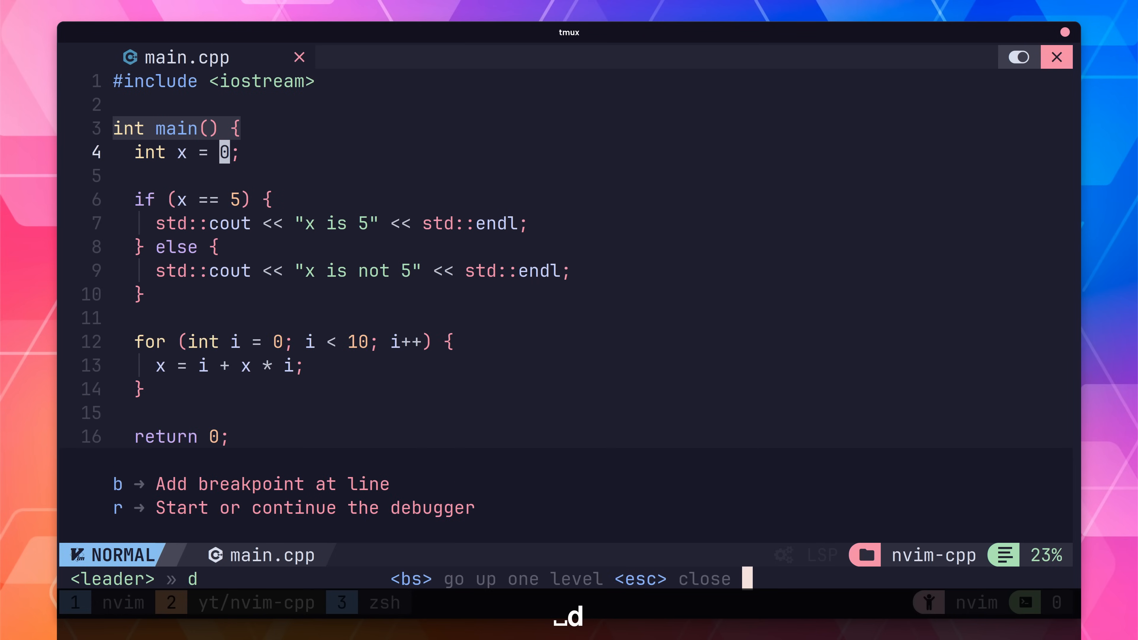
- Toggle breakpoints in main.cpp and launch the debugger on ./main, pausing at line 4
key("b")
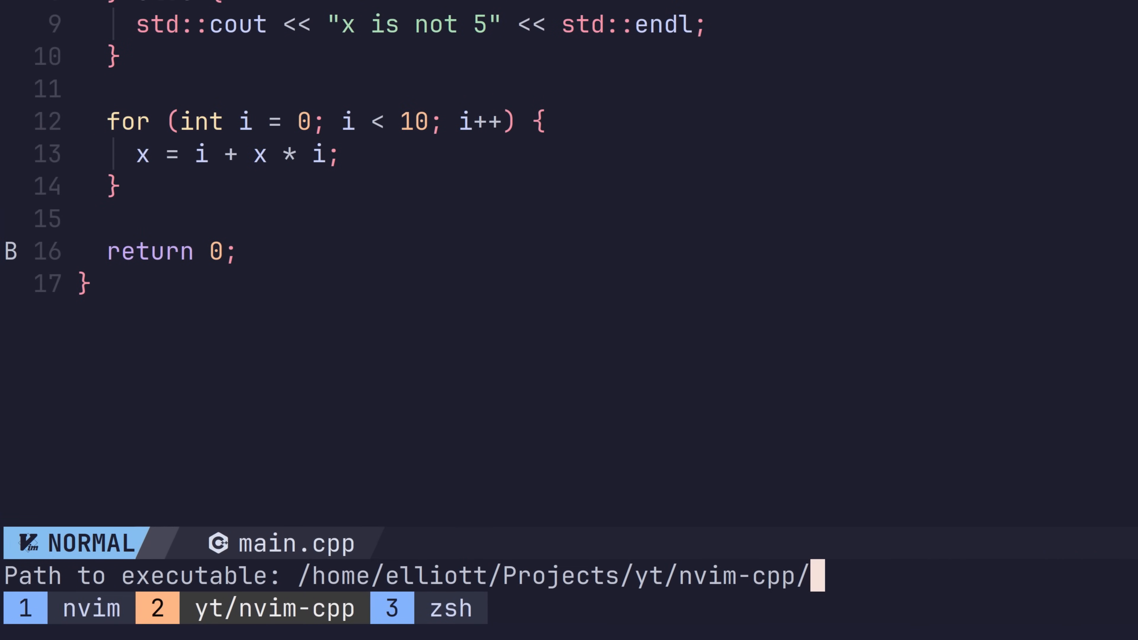
type("main")
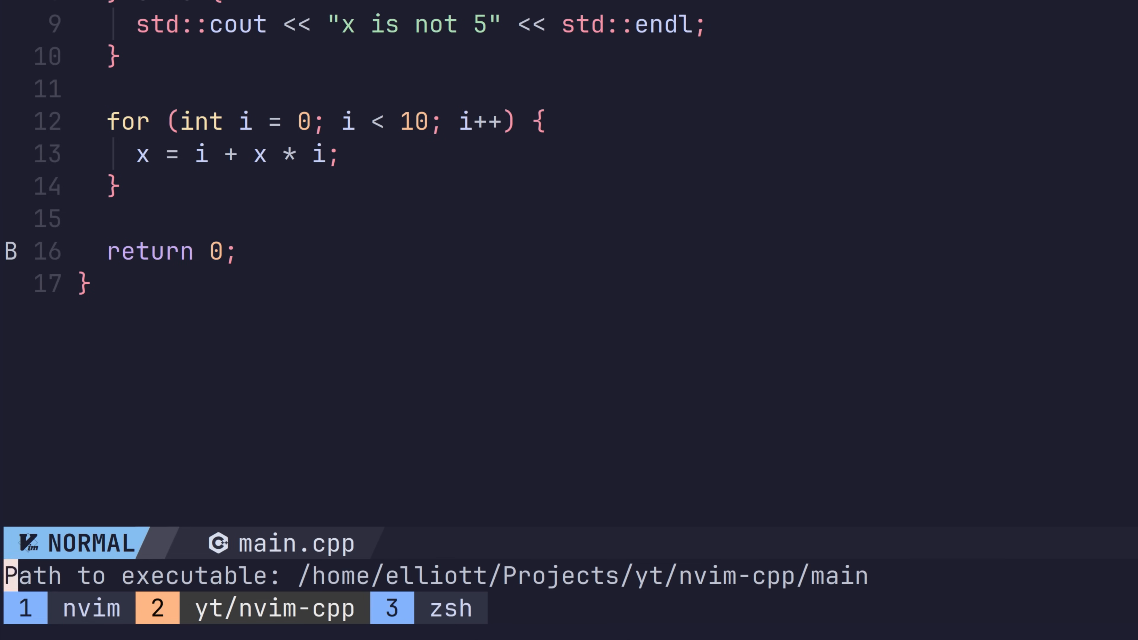
scroll("up", 3)
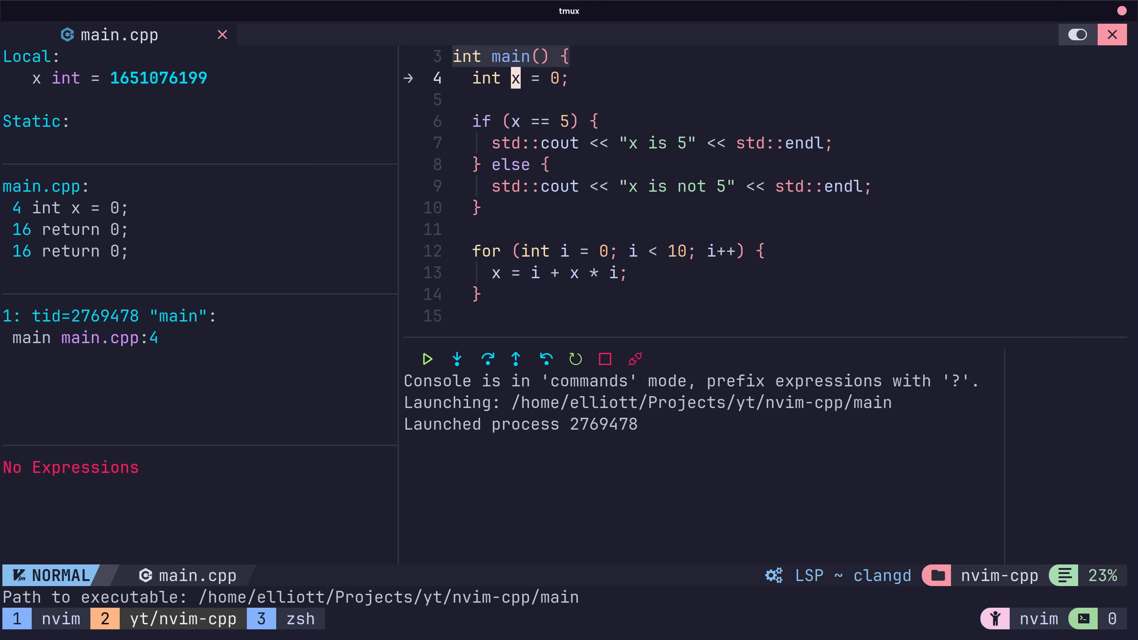
- Step over through the for loop, watching x and i update in the locals pane
left_click(487, 359)
type(":DapContinue")
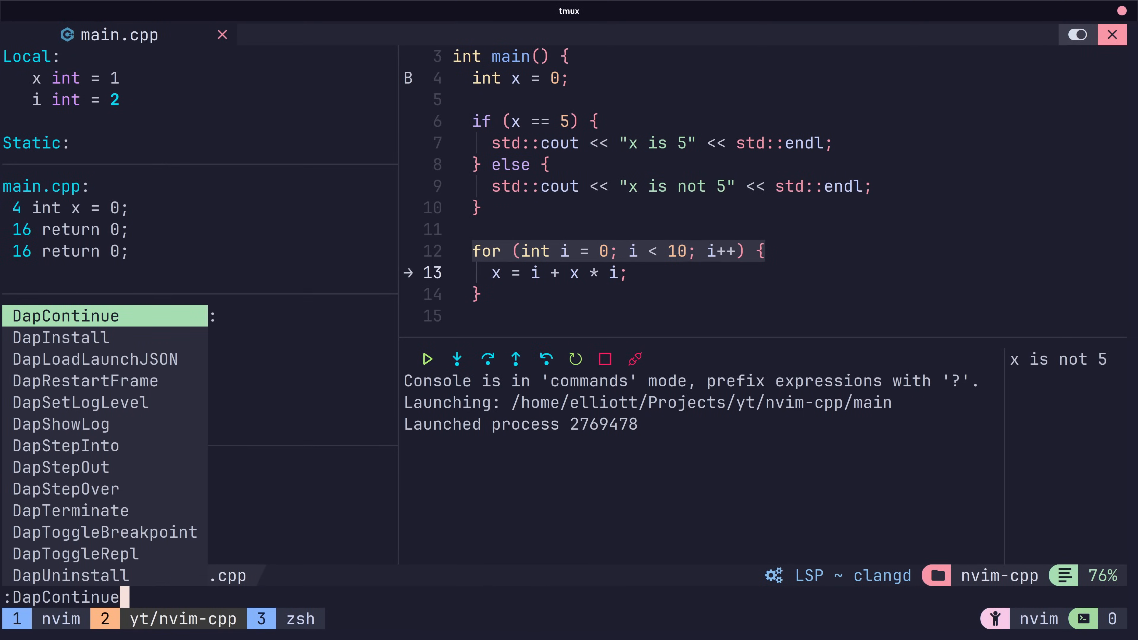
key("Down")
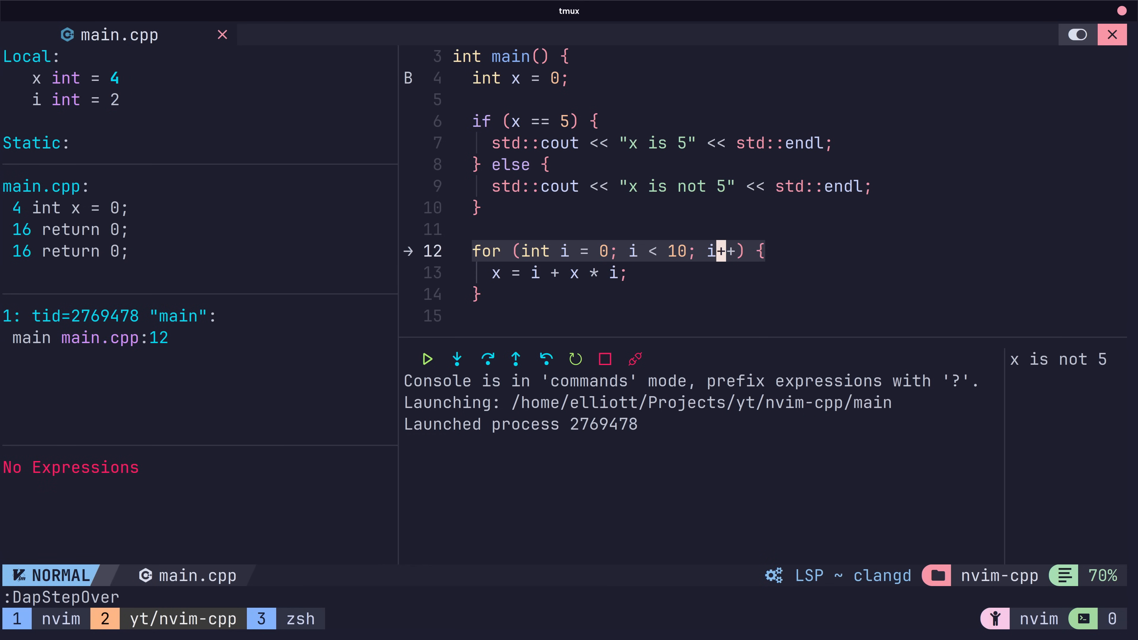
key("Return")
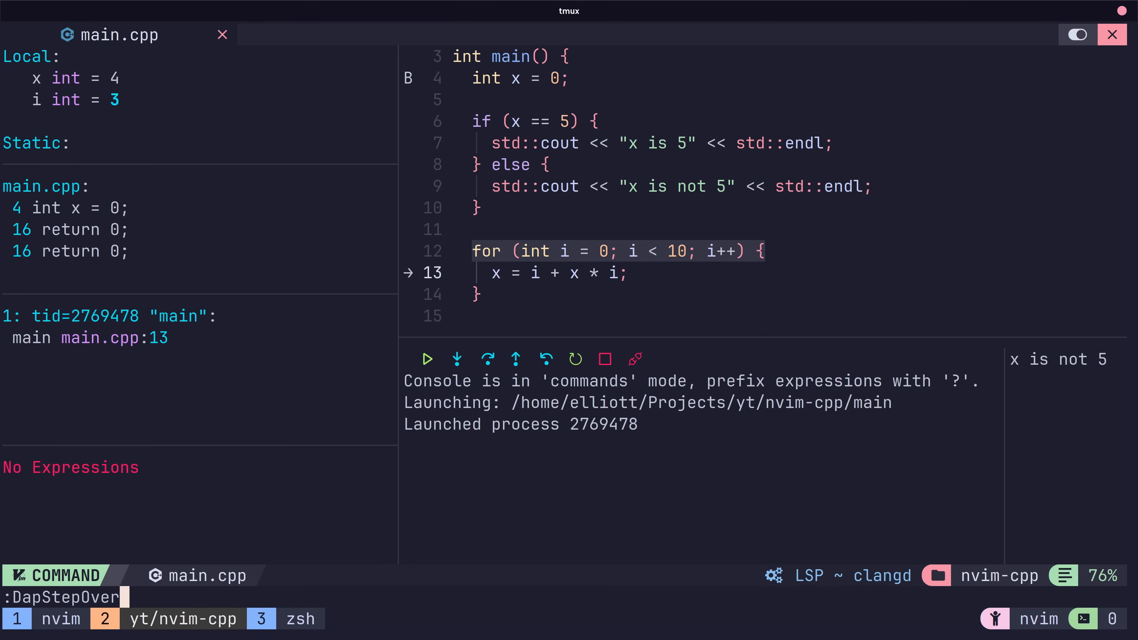
key("Return")
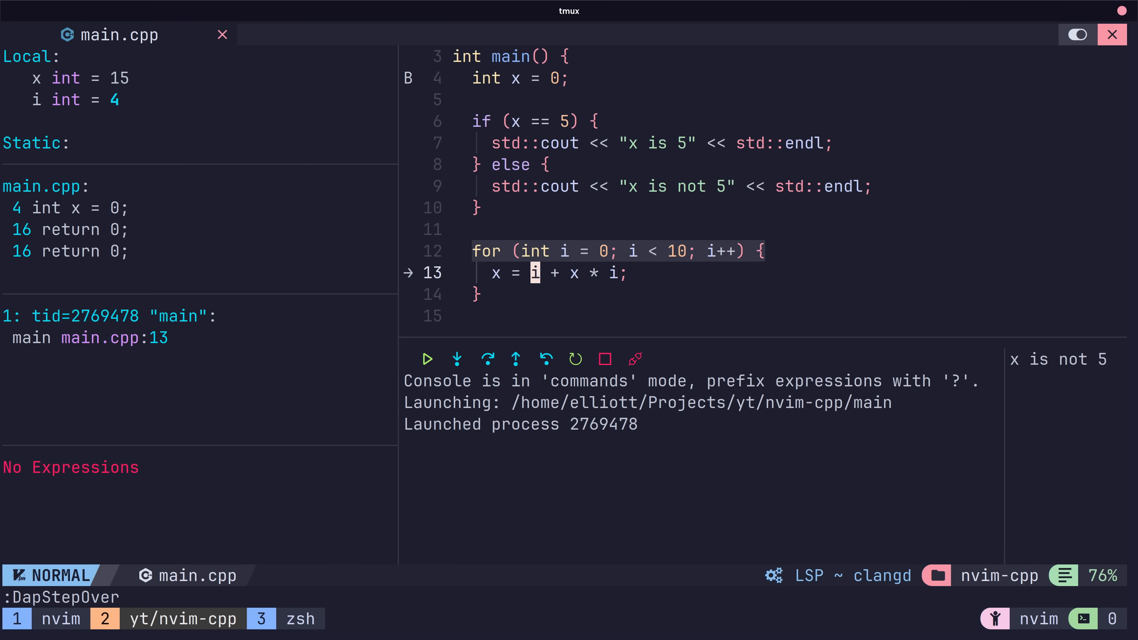
left_click(488, 358)
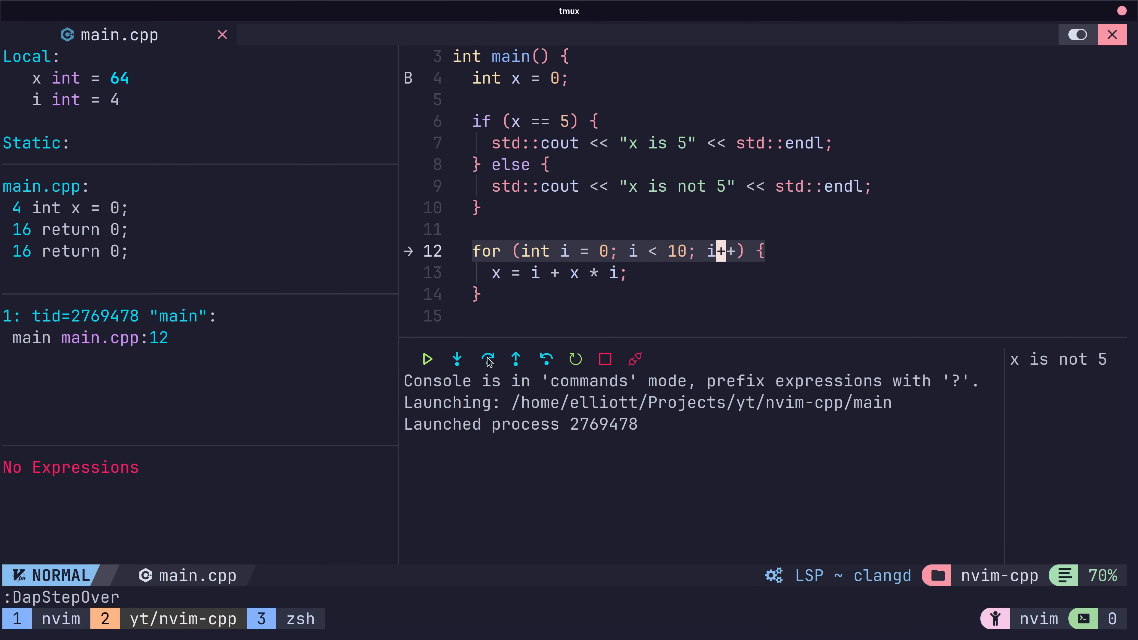
- Continue to the return 0 breakpoint with x = 986409, then finish the program and end debugging
left_click(487, 359)
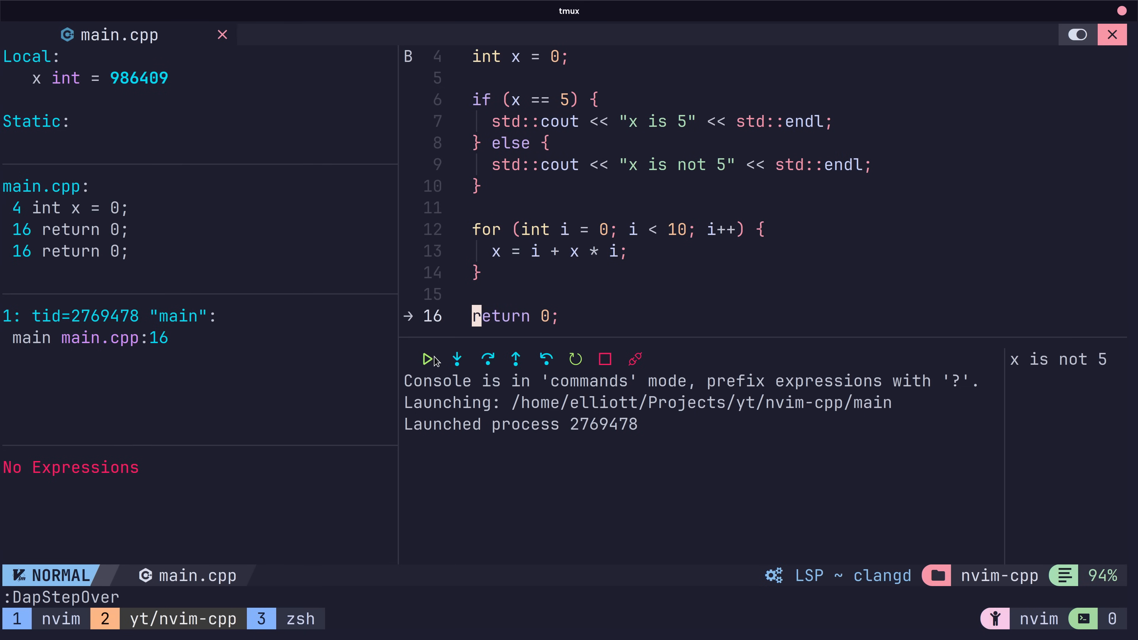
mouse_move(524, 375)
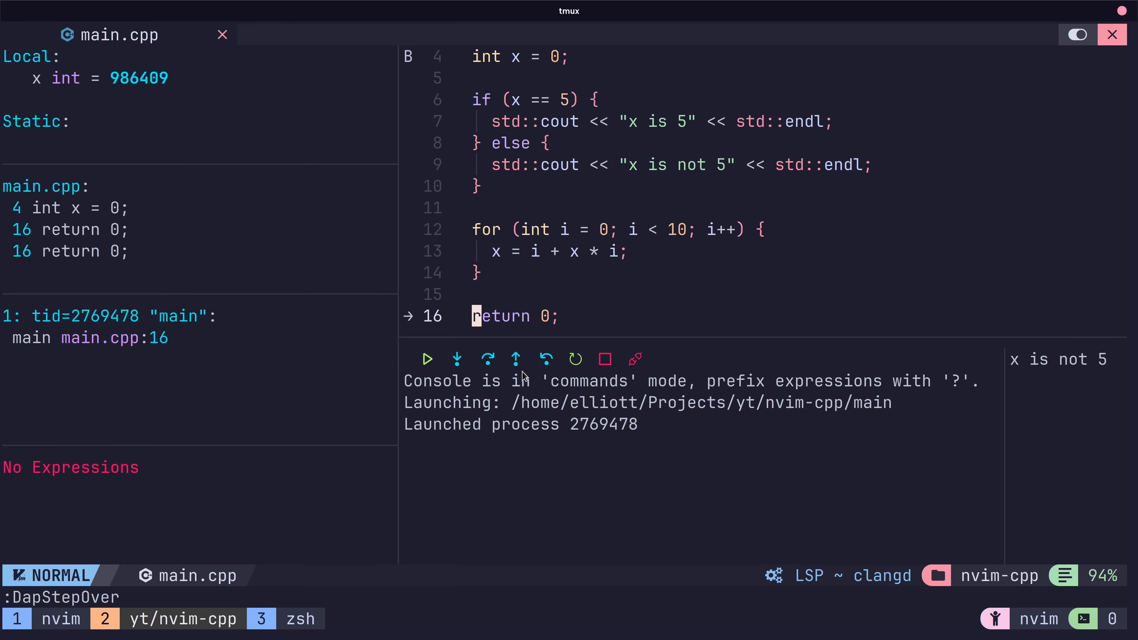
left_click(605, 358)
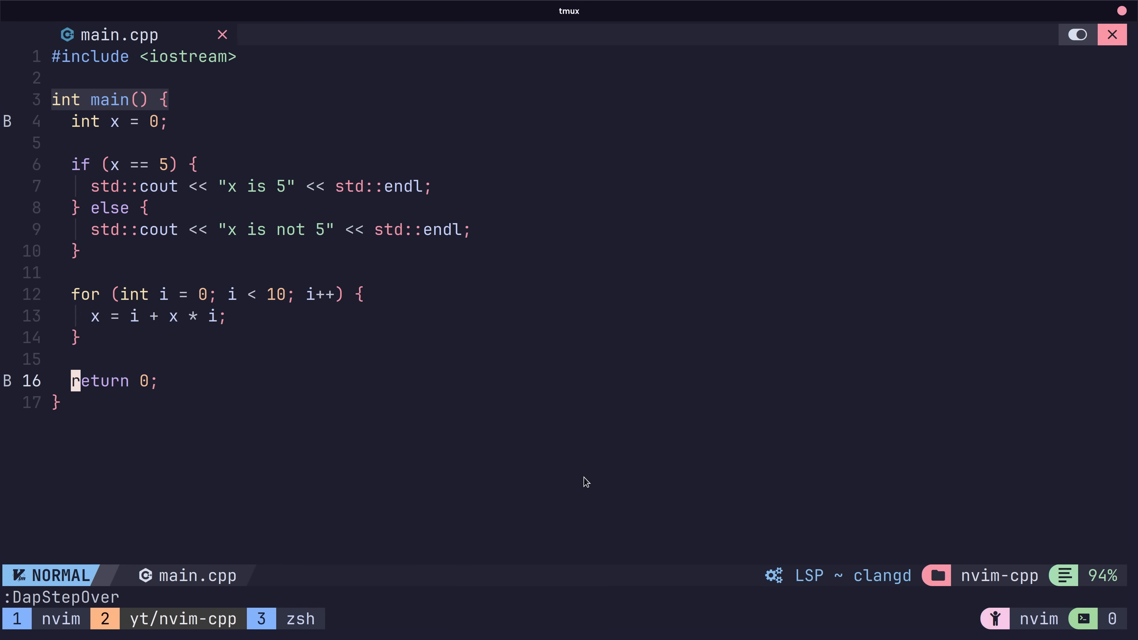